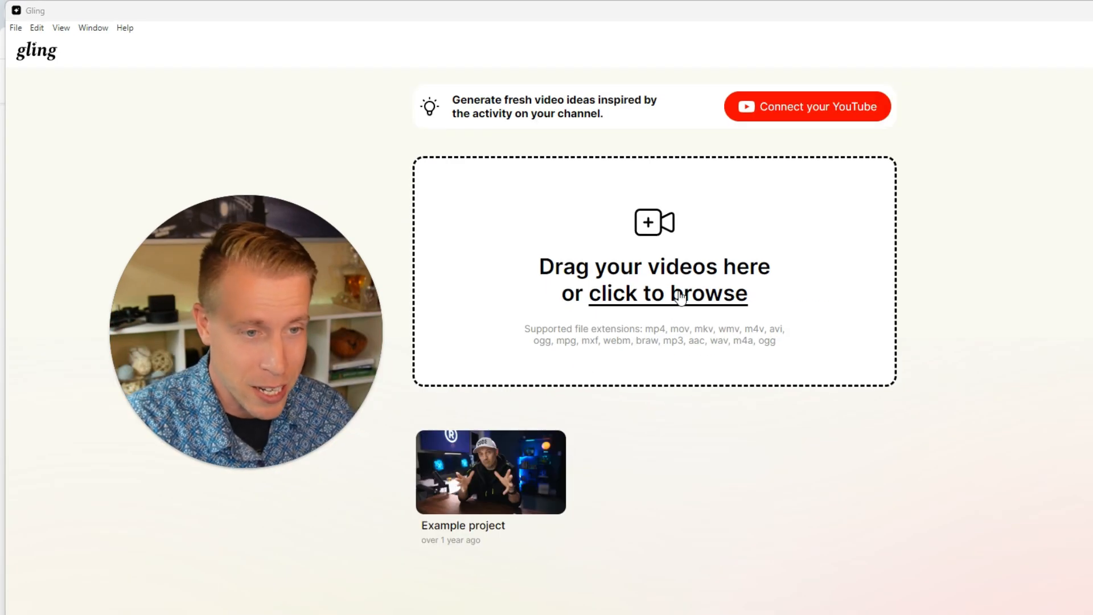
mouse_move(852, 119)
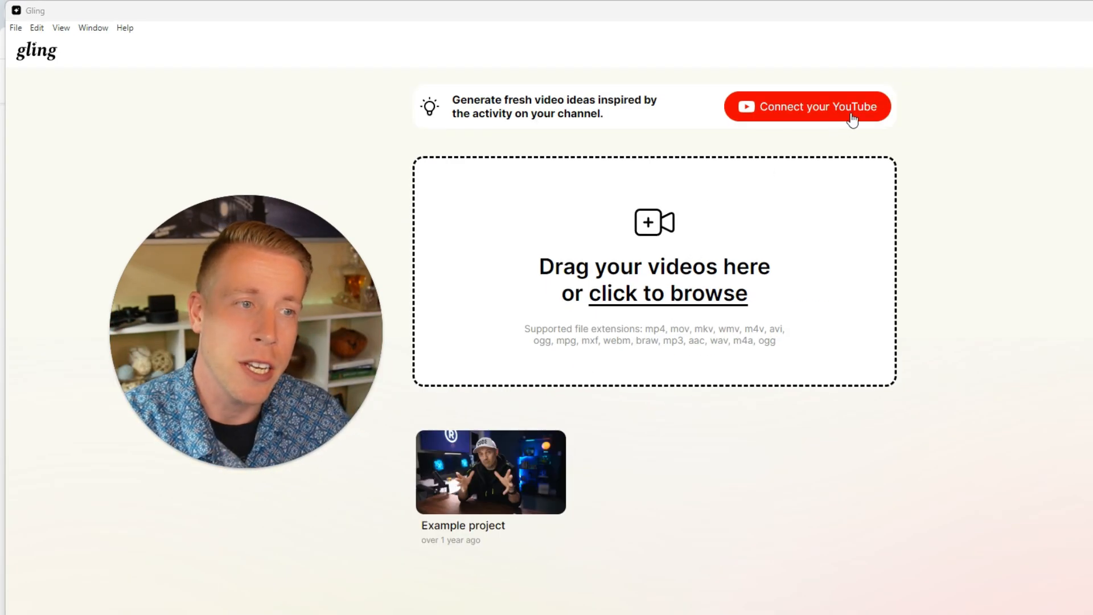
mouse_move(788, 145)
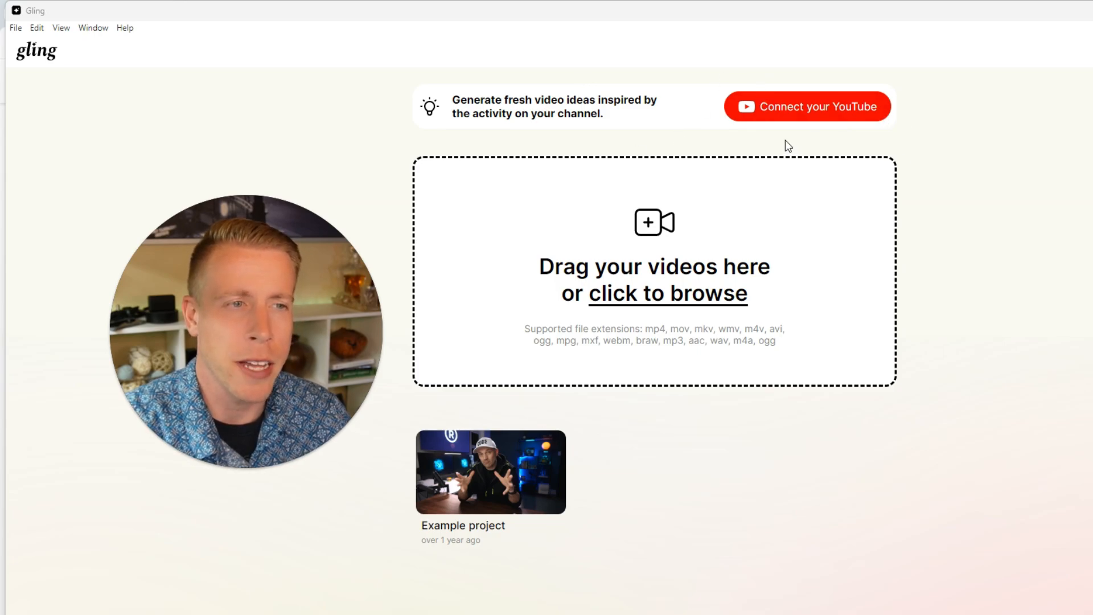
Step: Open the Select video file picker on the Downloads folder from Gling's home screen
click(667, 293)
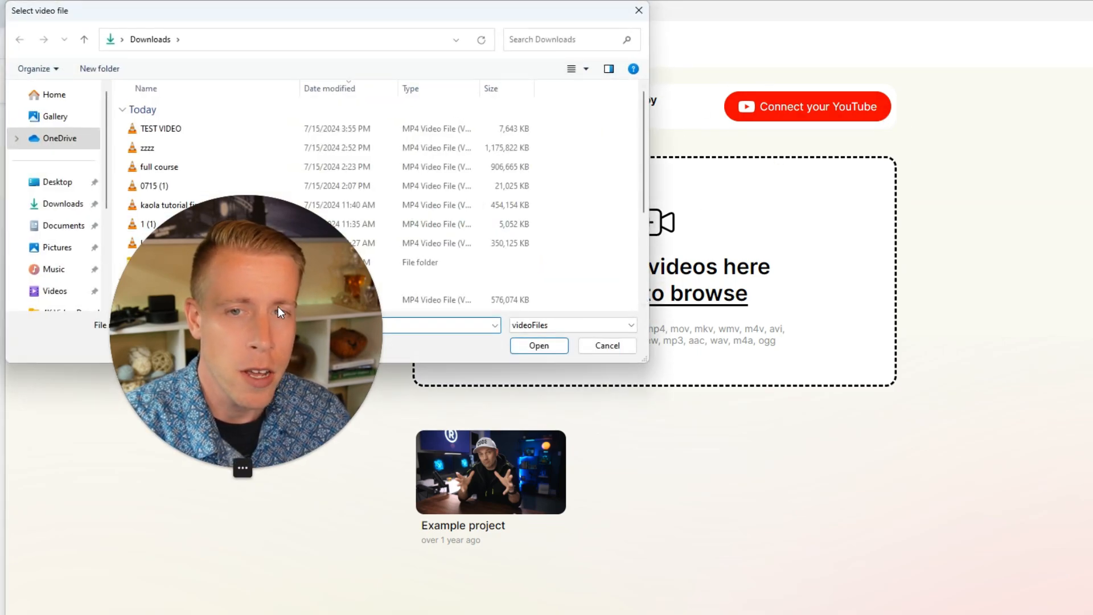
Step: Import TEST VIDEO.mp4 from Downloads into a new Untitled Project
click(537, 345)
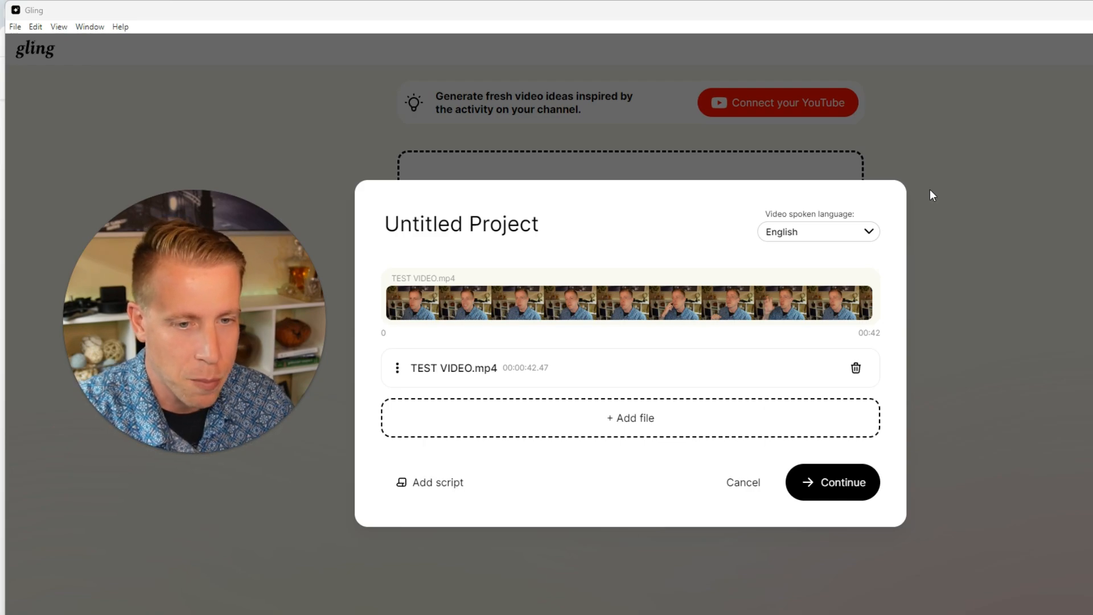
mouse_move(530, 426)
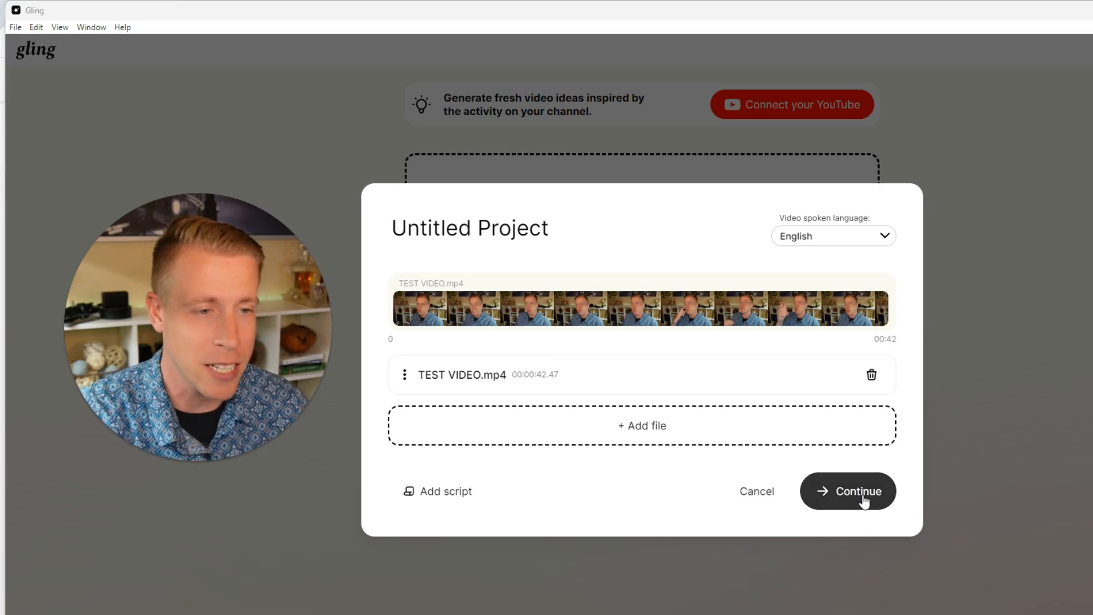
Step: Add jump cut zoom and audio noise removal to silence and bad-take cuts, then enhance
click(847, 490)
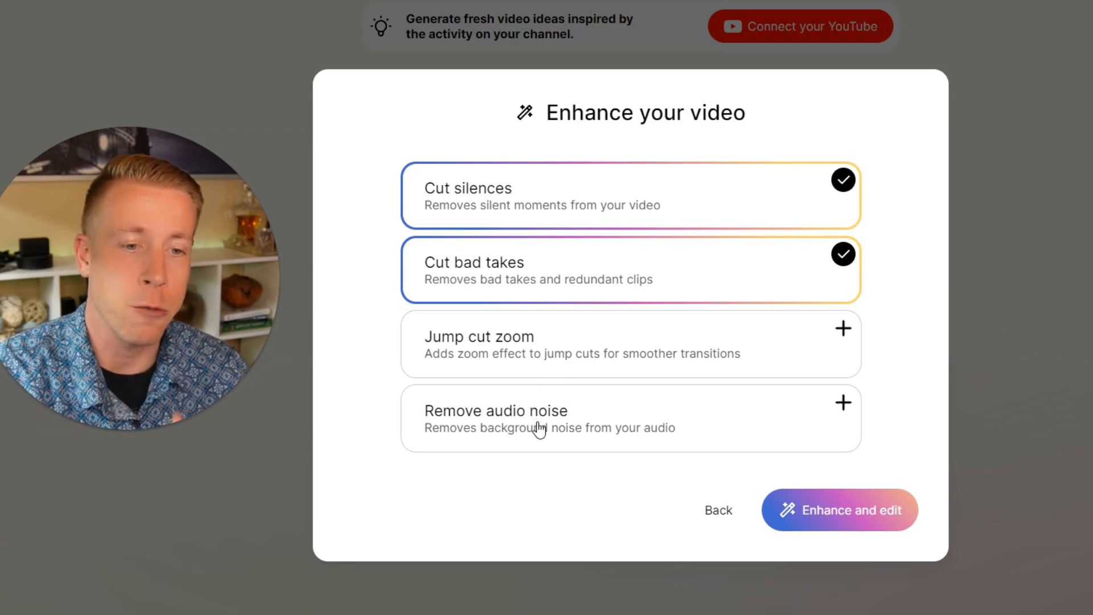
click(630, 344)
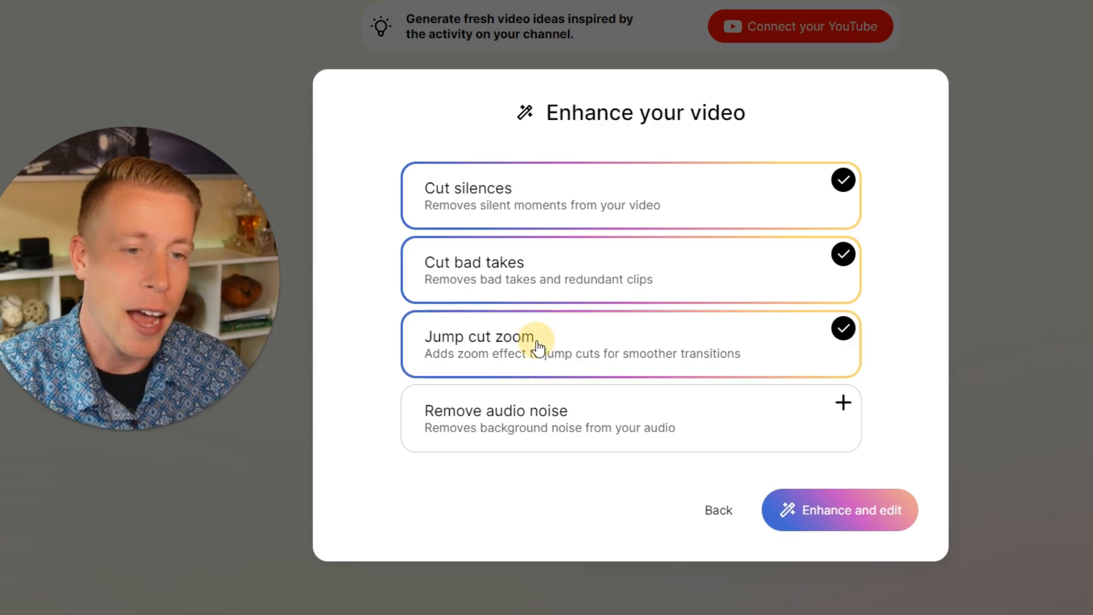
click(630, 419)
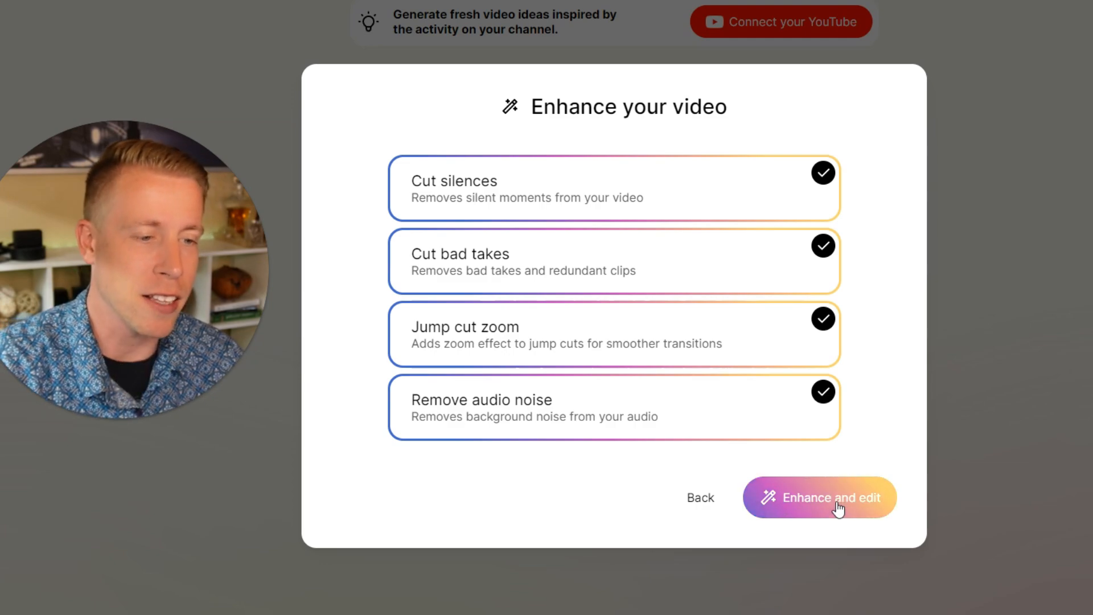
click(819, 497)
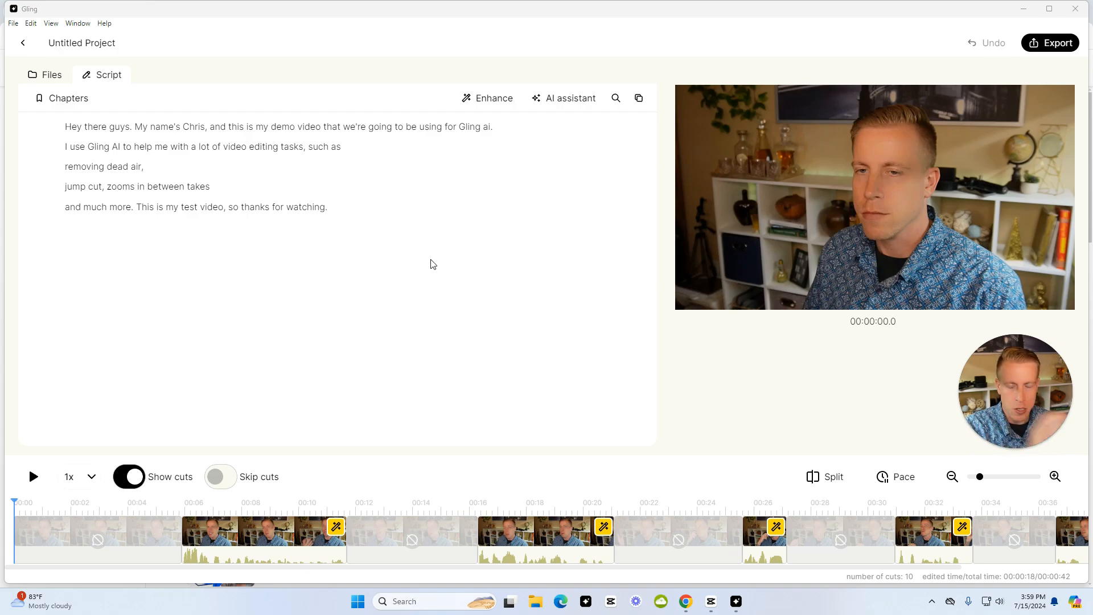
mouse_move(426, 264)
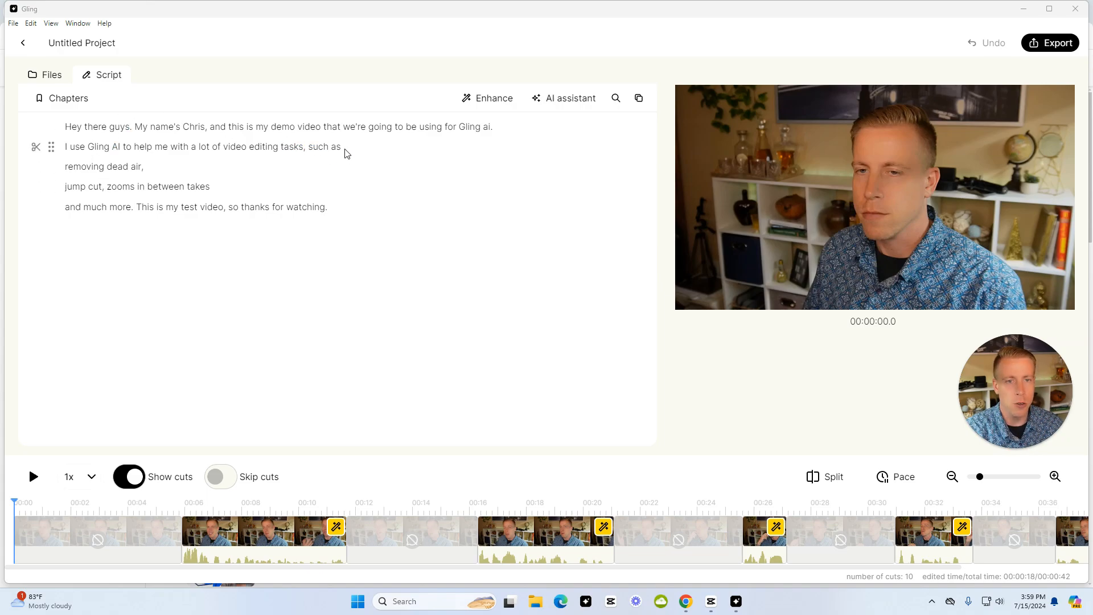
double_click(321, 146)
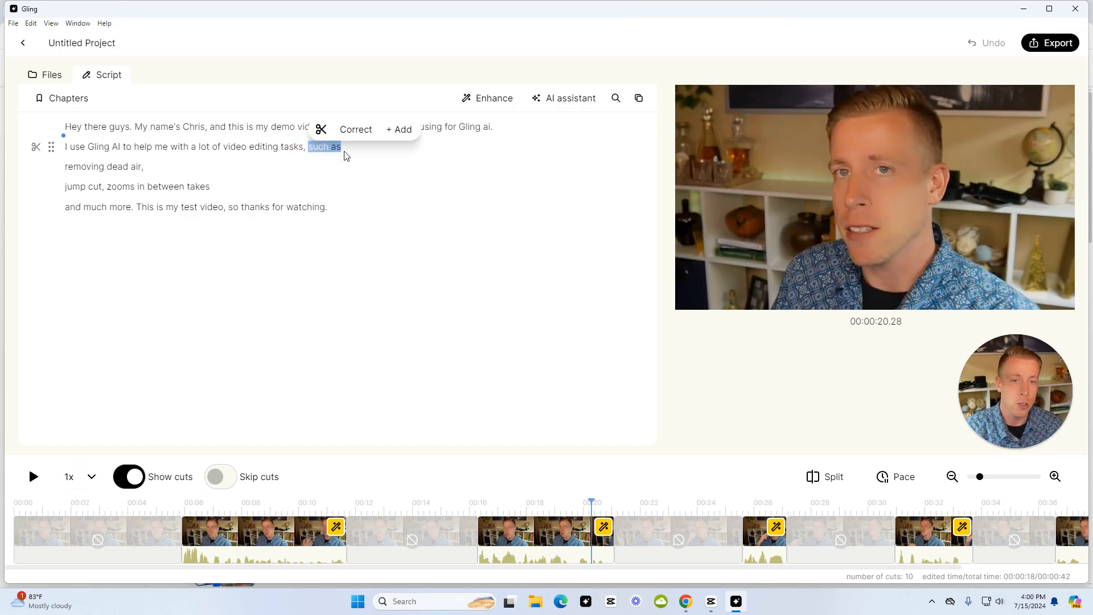
mouse_move(320, 130)
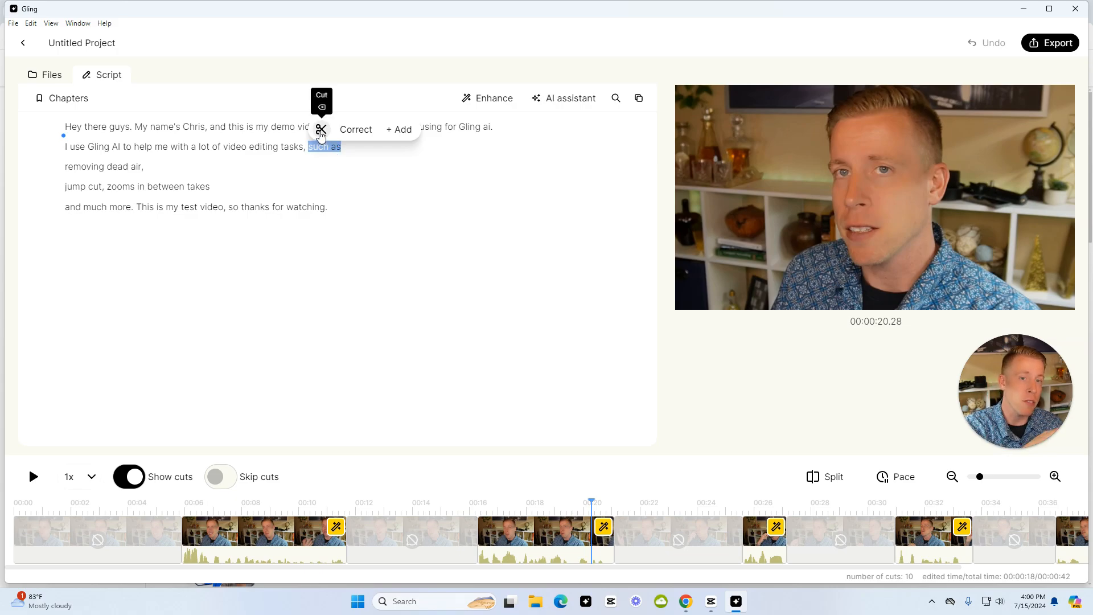
click(219, 376)
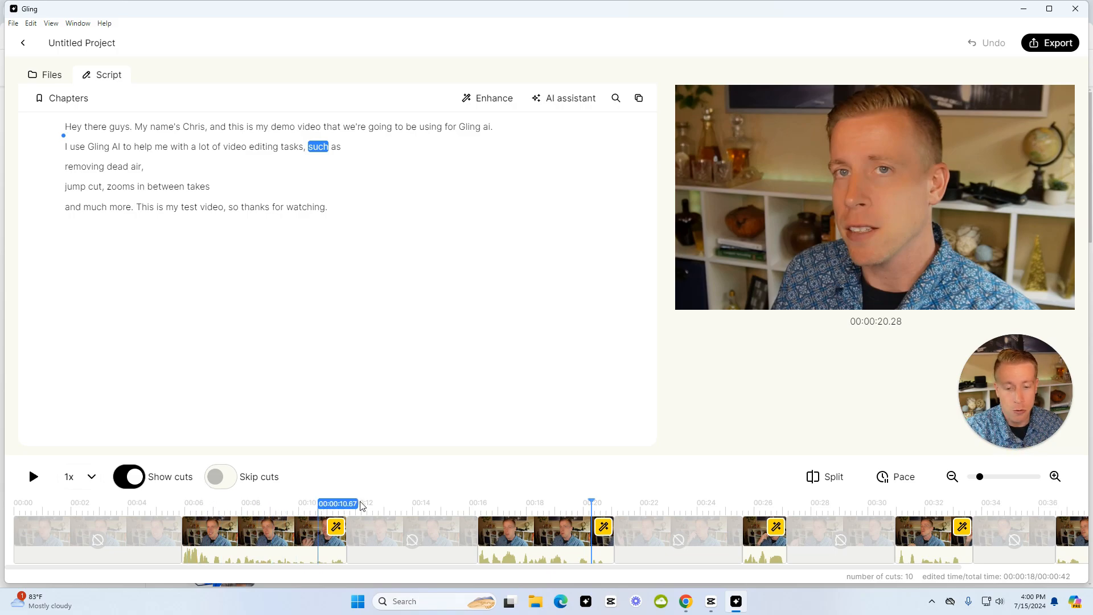
click(104, 503)
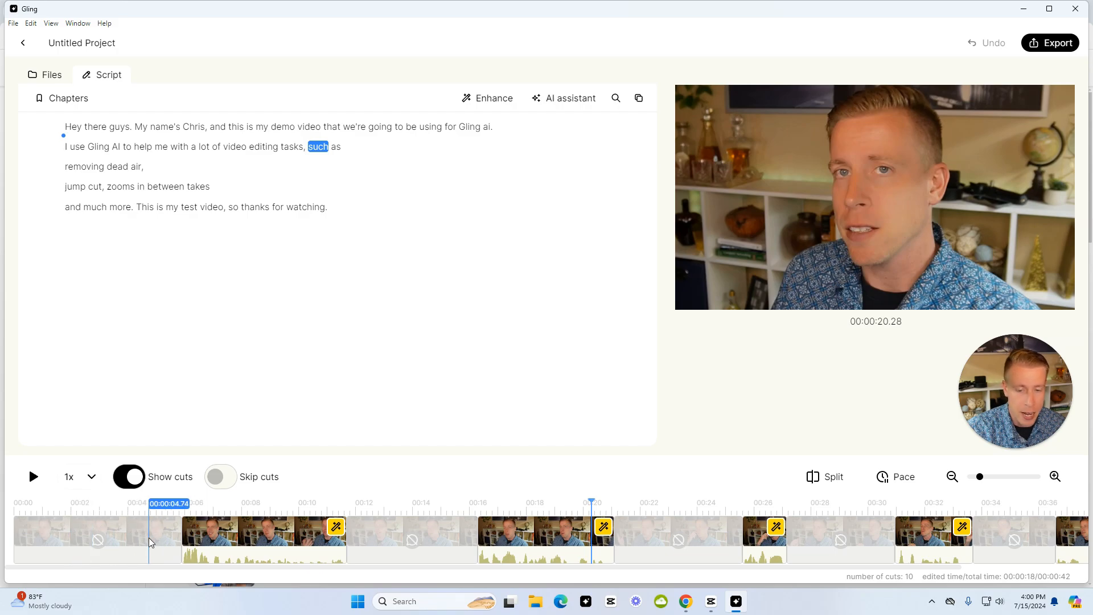
click(385, 503)
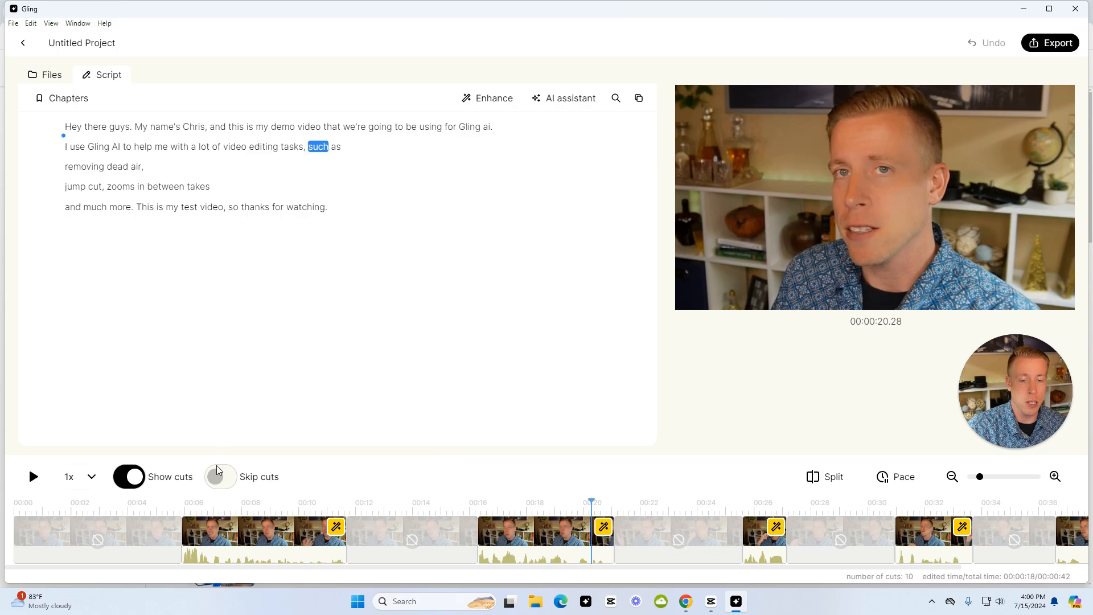
Step: Turn on Skip cuts and preview the opening from 'Hey' with removed sections skipped
click(220, 477)
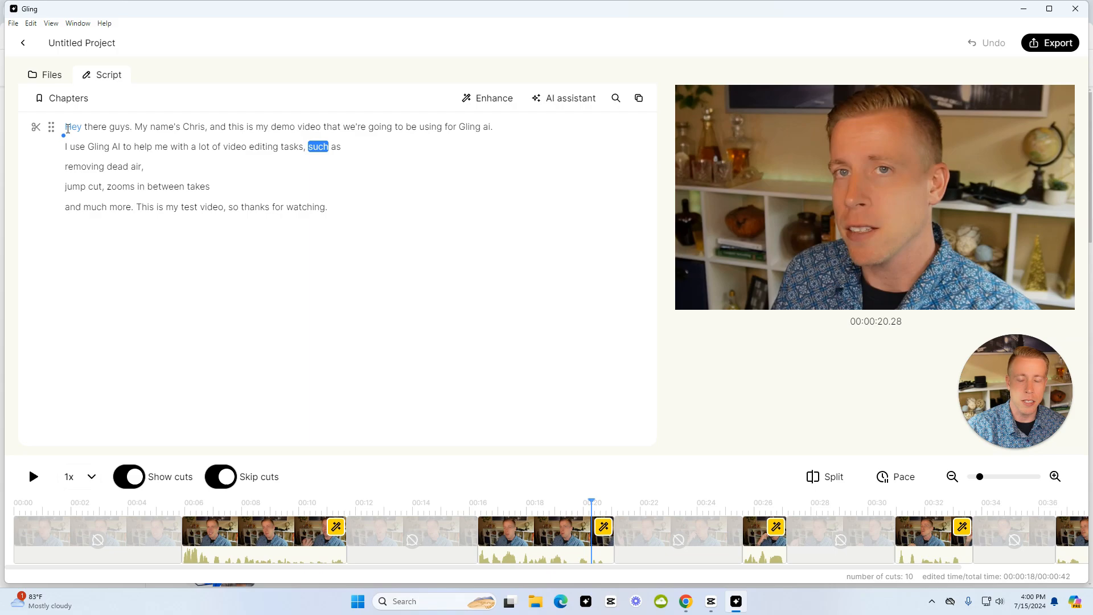
click(72, 127)
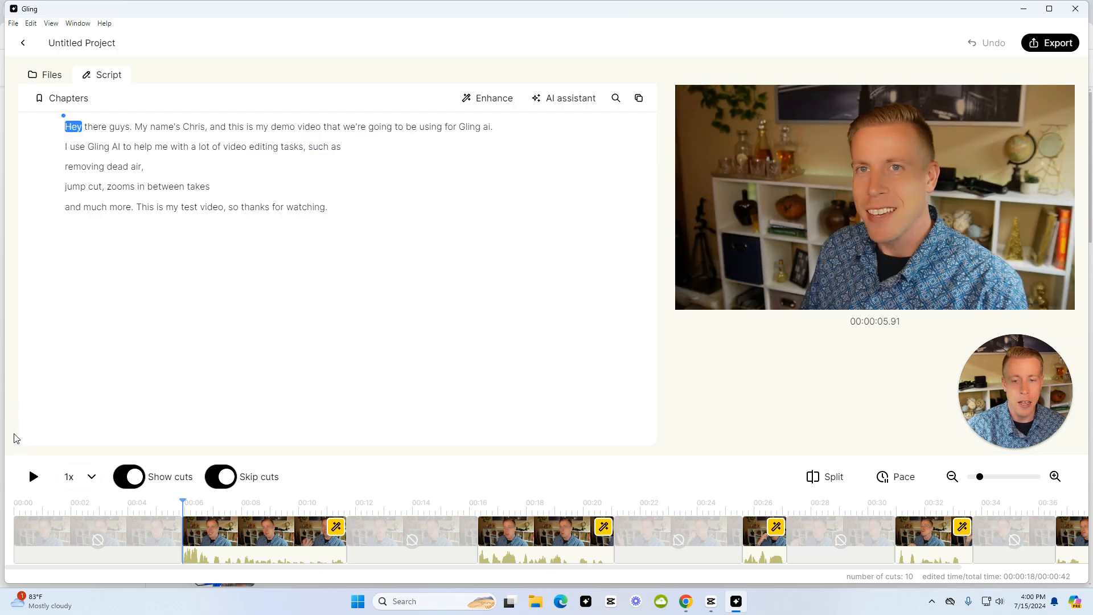
click(33, 476)
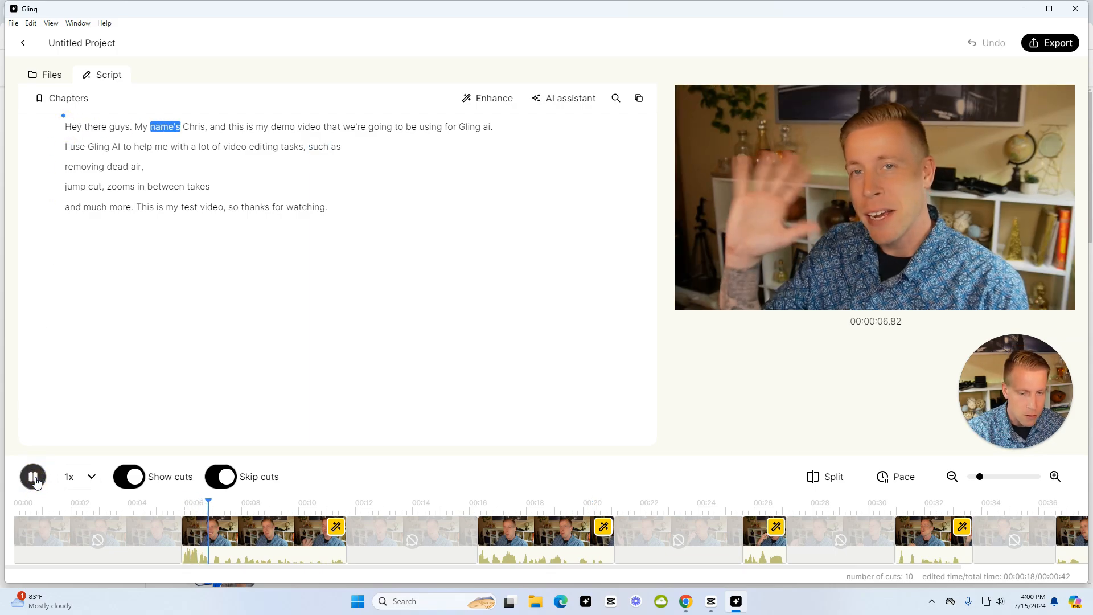
click(32, 476)
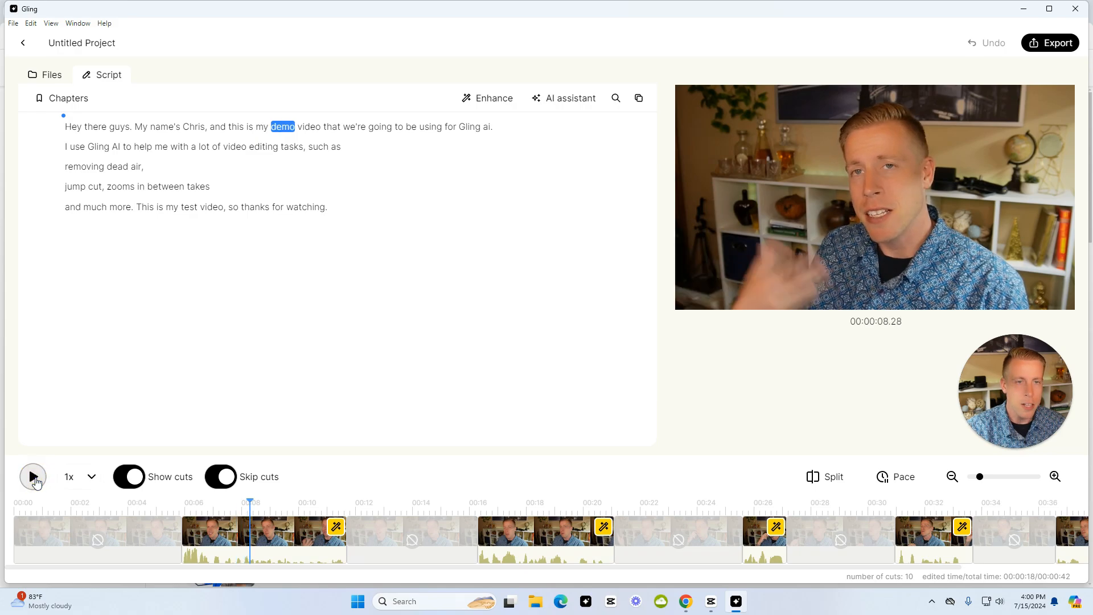
mouse_move(203, 398)
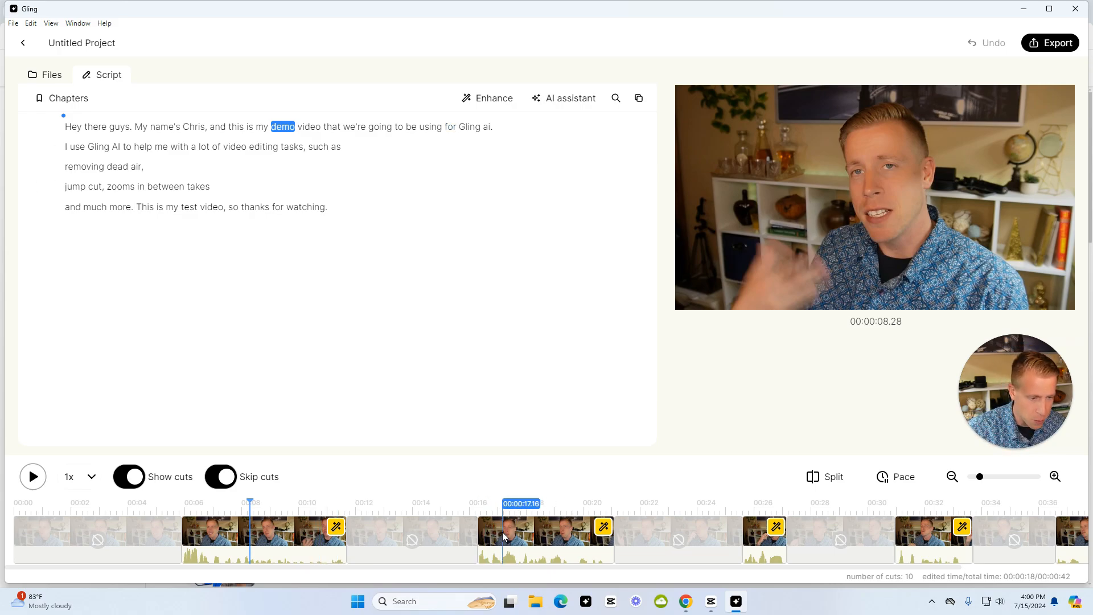
Step: Jump to about 00:17 and trim the start of the 16-second kept section
click(546, 540)
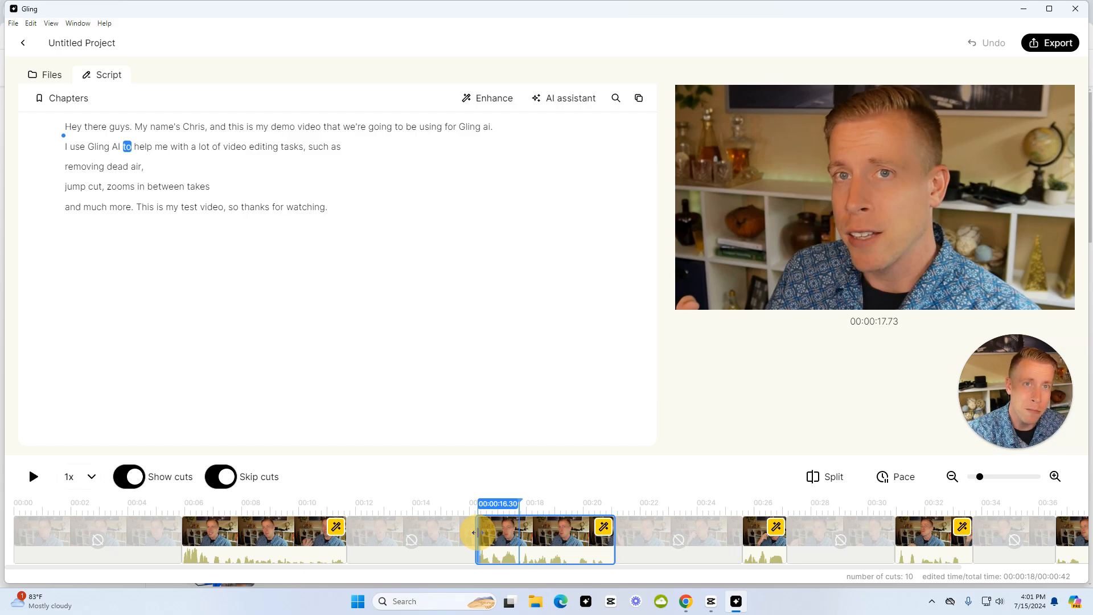
click(735, 601)
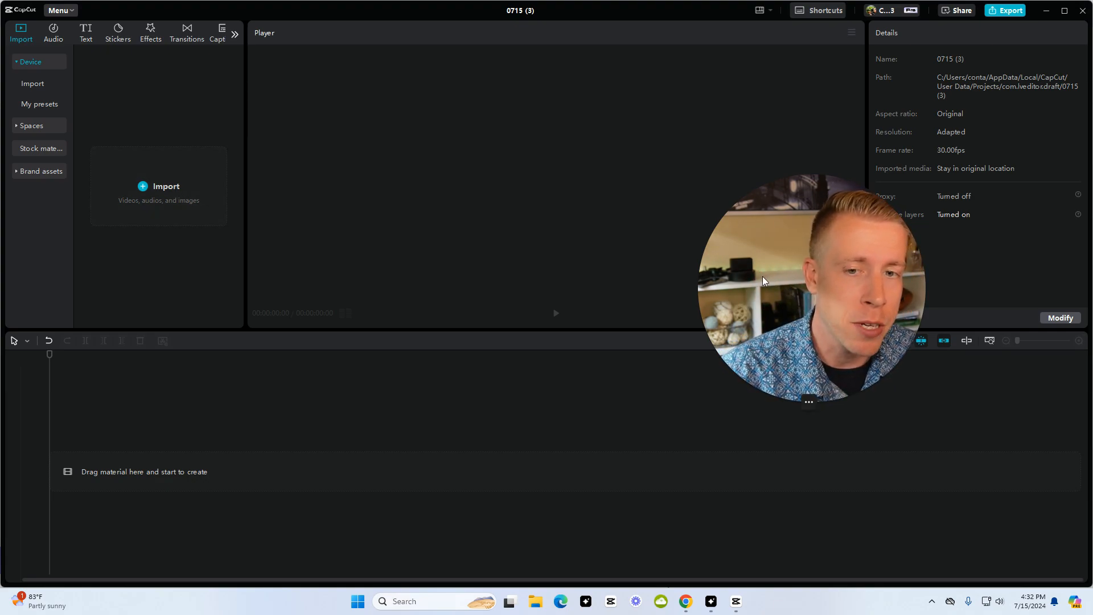
Step: Import TEST VIDEO.mp4 from Downloads into CapCut and place it on the timeline
click(159, 187)
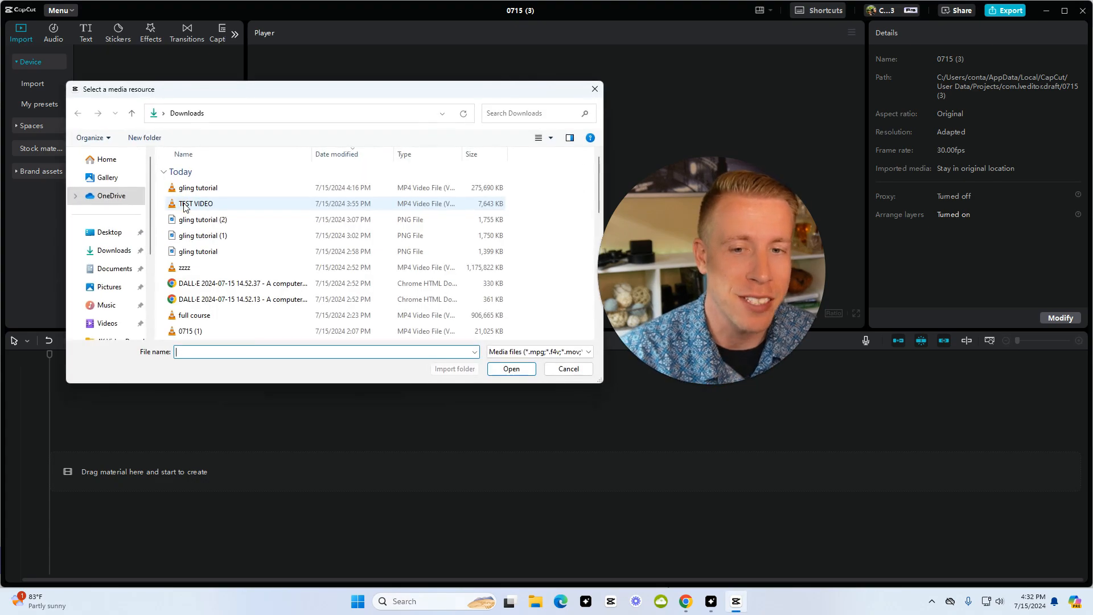
click(510, 369)
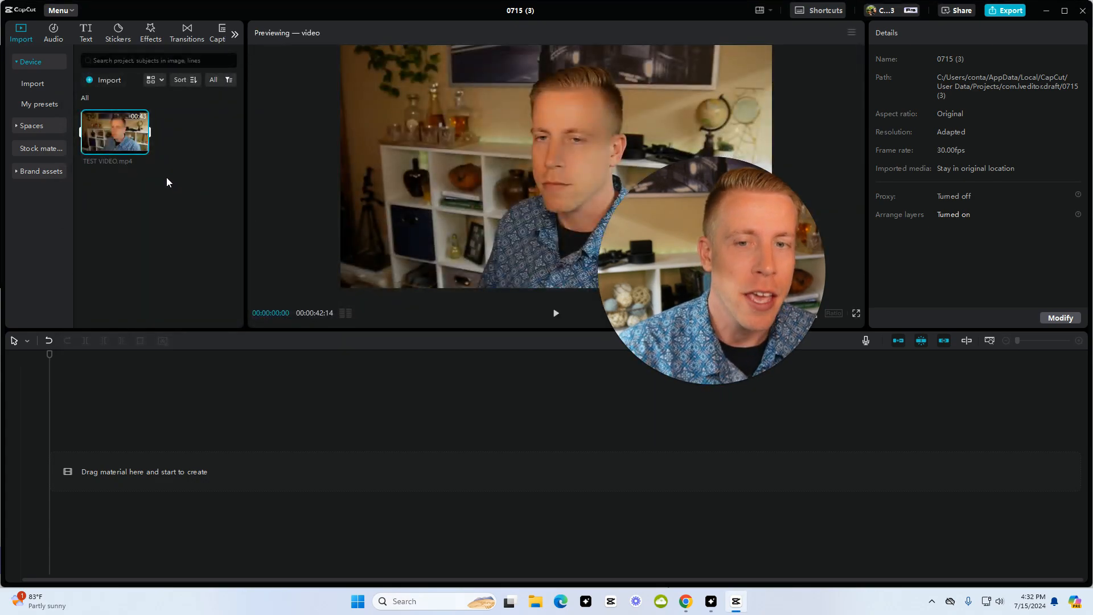
drag(114, 131, 265, 471)
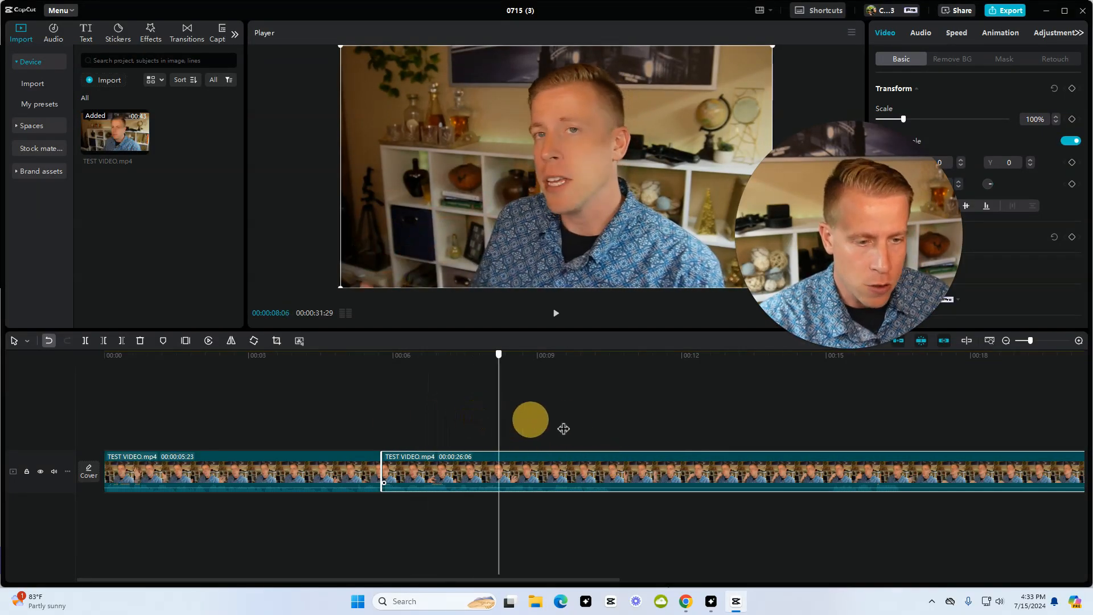
Step: Split the test video at its pauses and remove the silent parts, leaving five clips
click(611, 475)
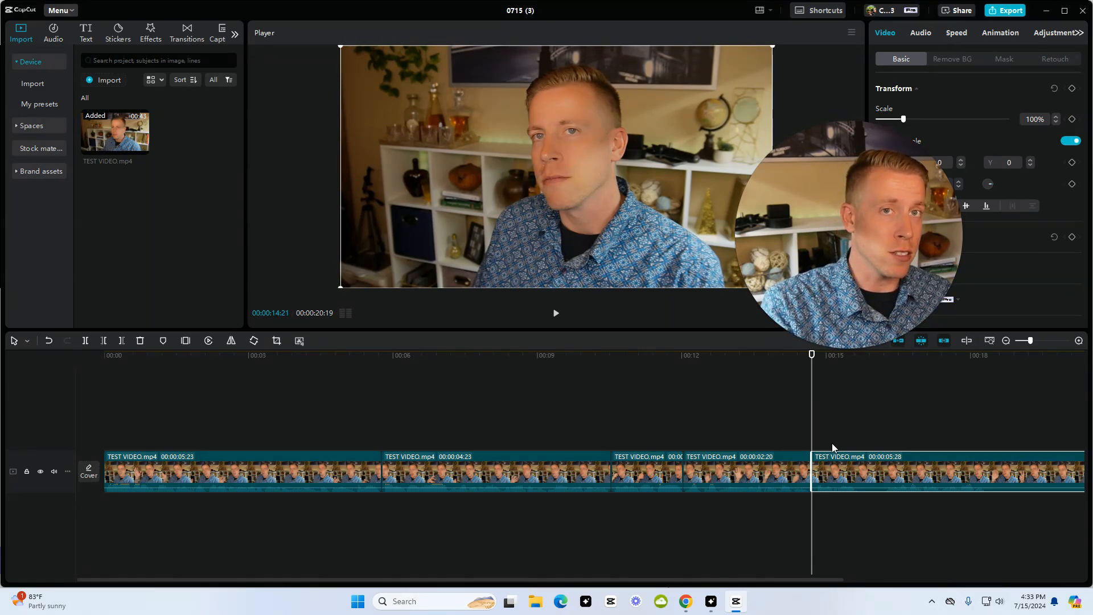
drag(811, 354, 156, 354)
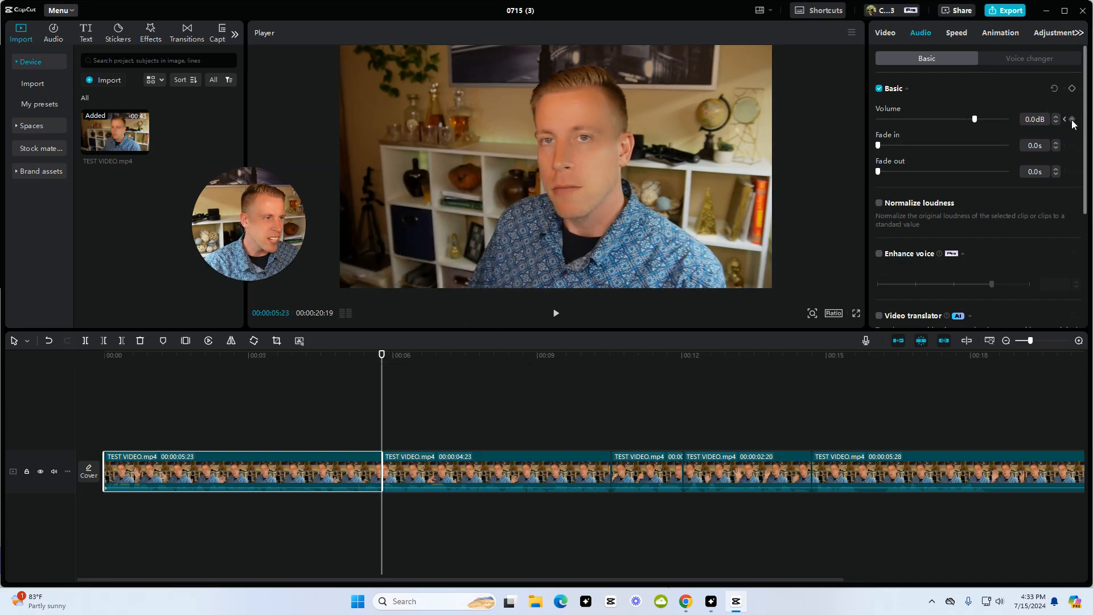
Step: Raise the first clip's volume to 4.1 dB, then return to Gling
drag(975, 118, 979, 118)
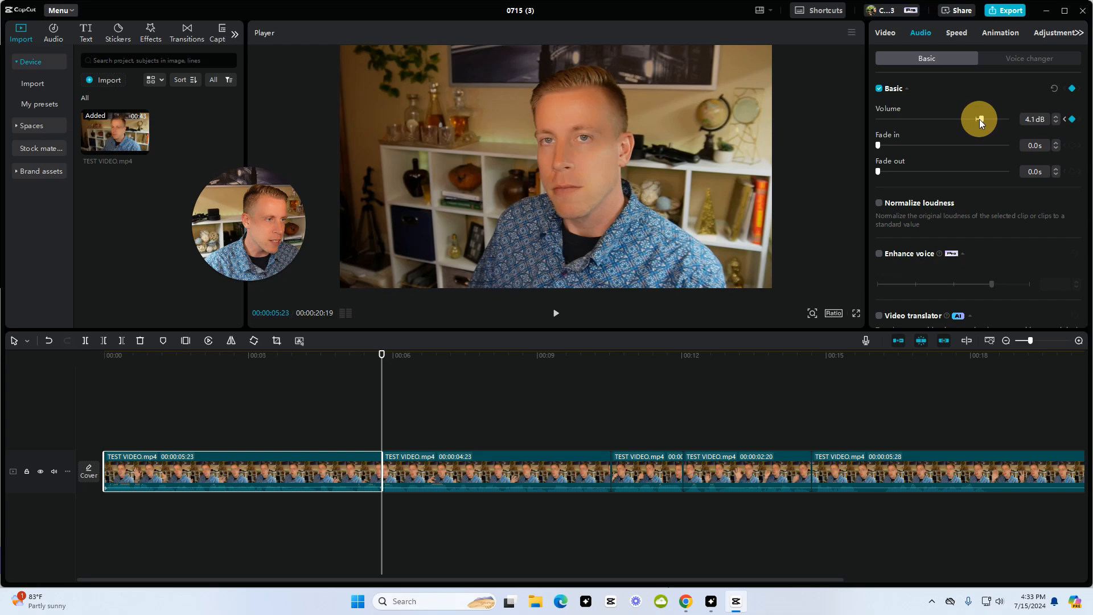
click(885, 33)
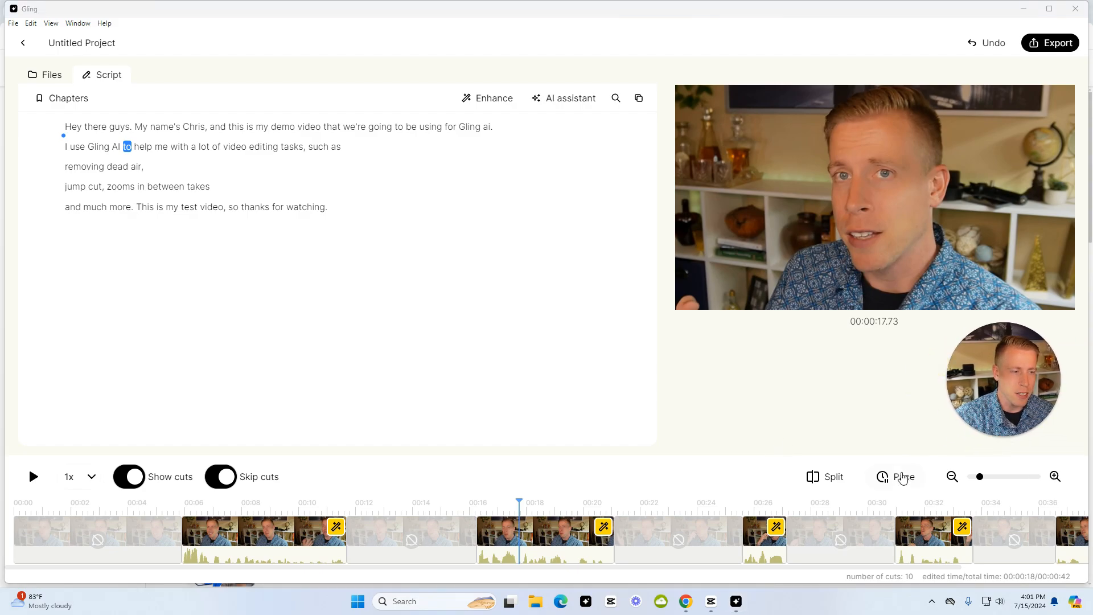
Step: Open Pace and try 0.6, 0.4 and 0.7 s silence thresholds, settling on 0.5 s
click(901, 477)
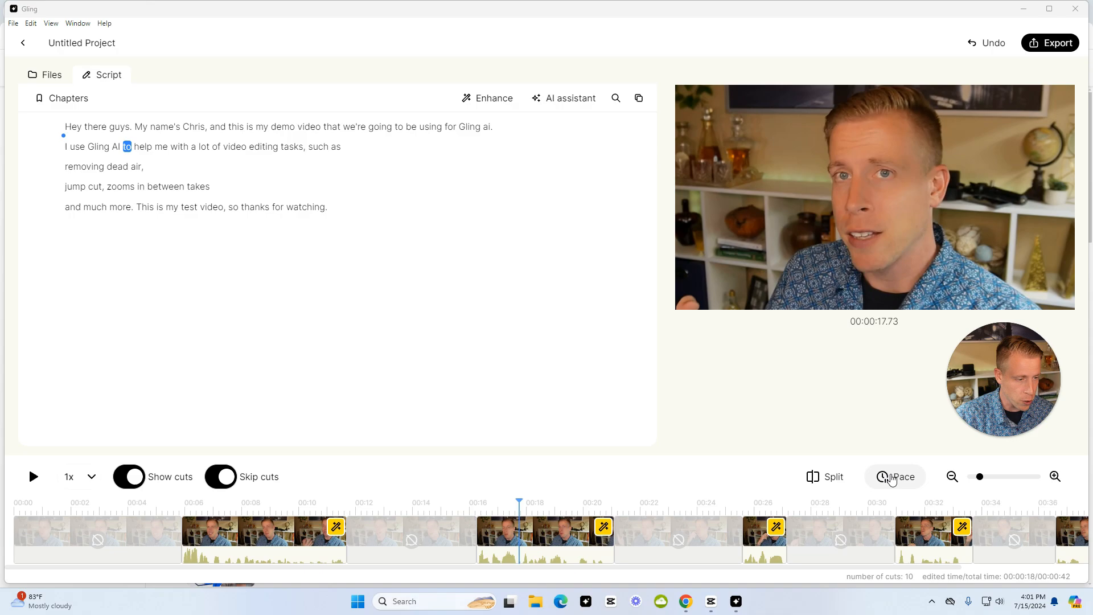
click(895, 477)
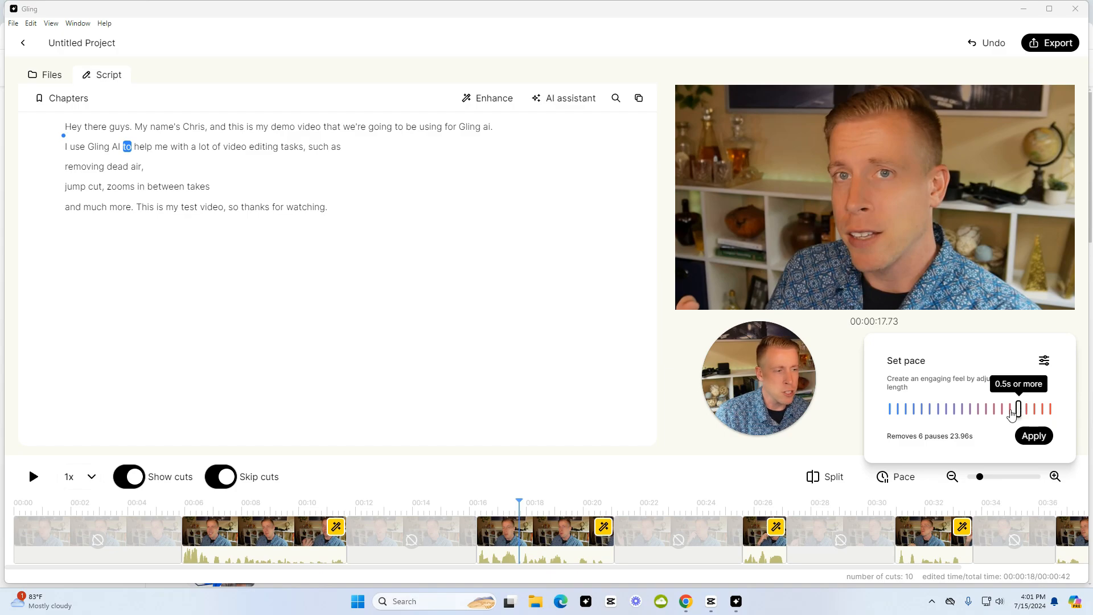
drag(1016, 409, 1010, 408)
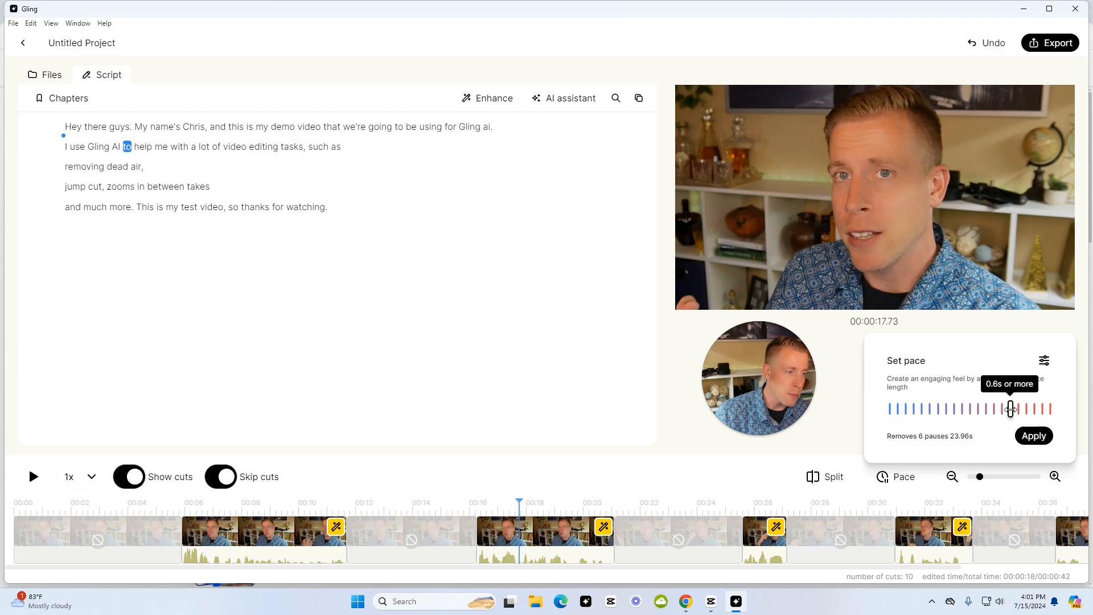
drag(1010, 409, 1025, 405)
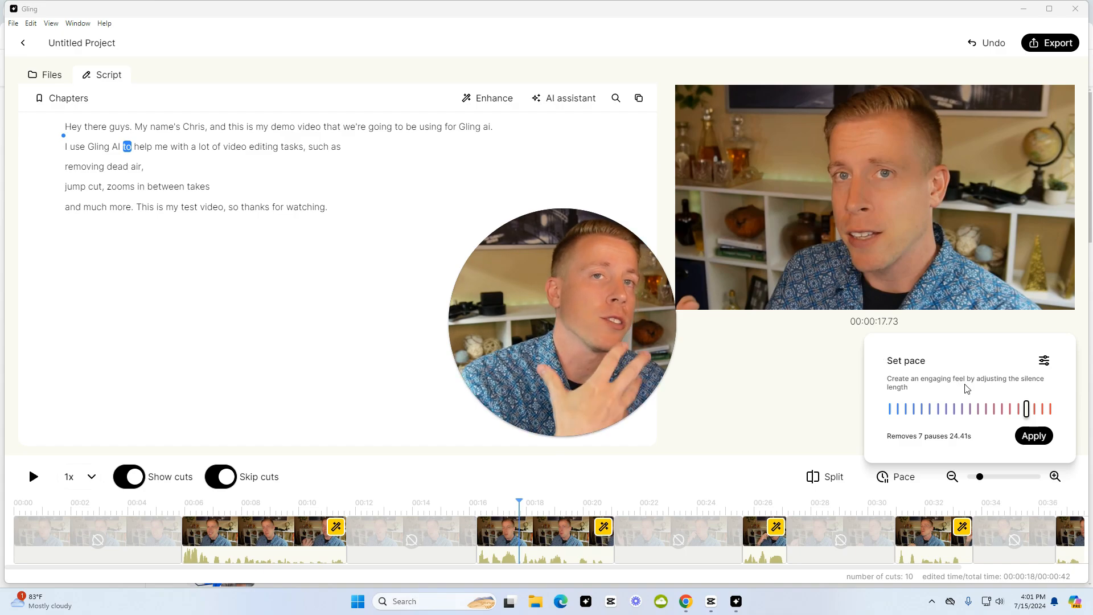
mouse_move(994, 416)
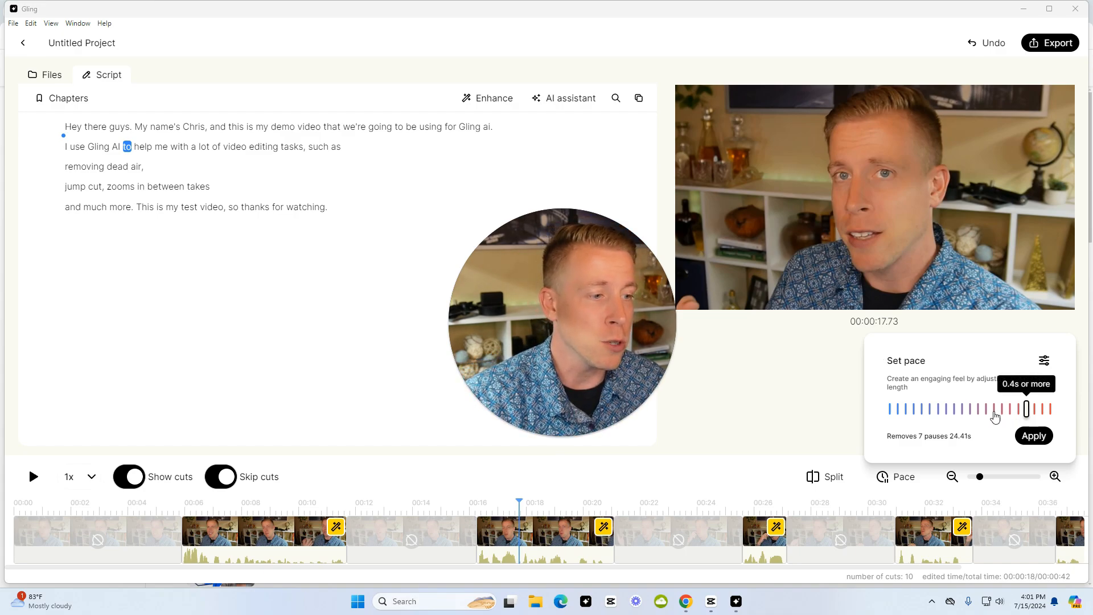
drag(1026, 410, 1002, 408)
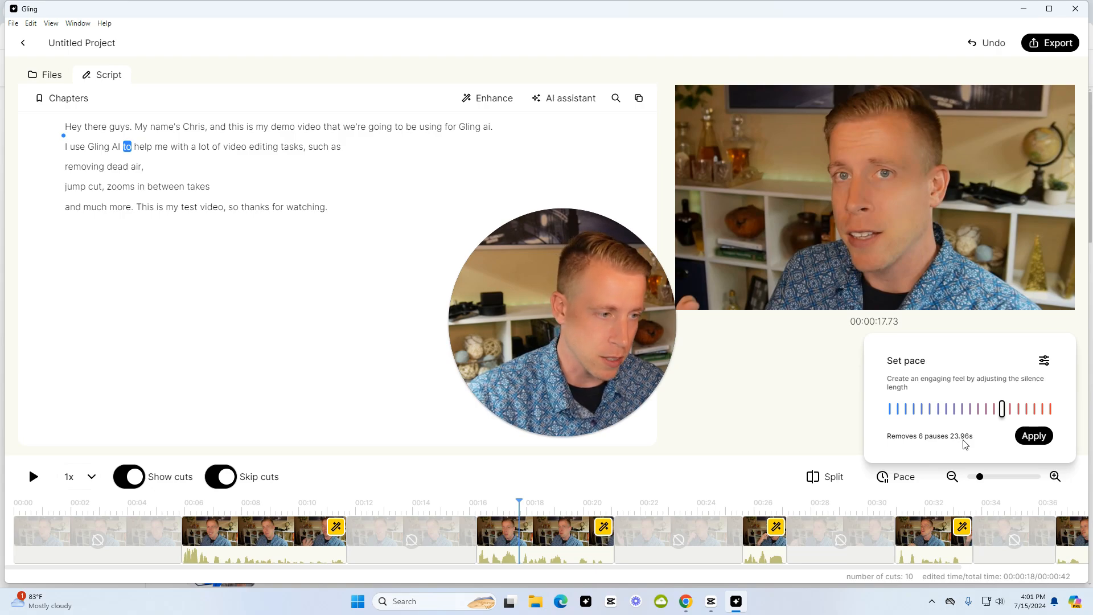
mouse_move(1018, 410)
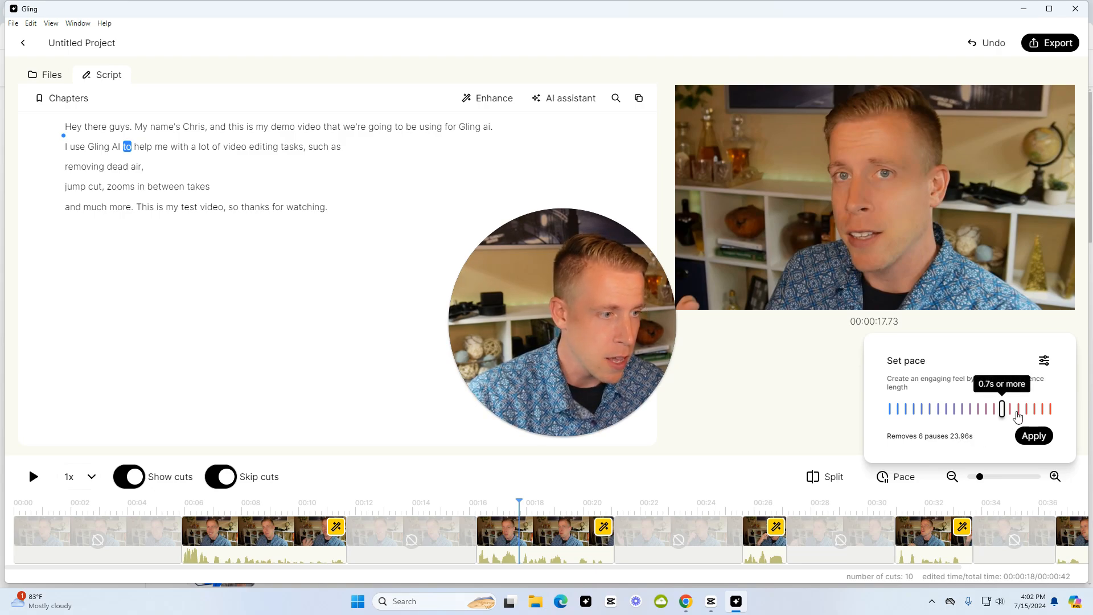
drag(1021, 409, 1018, 407)
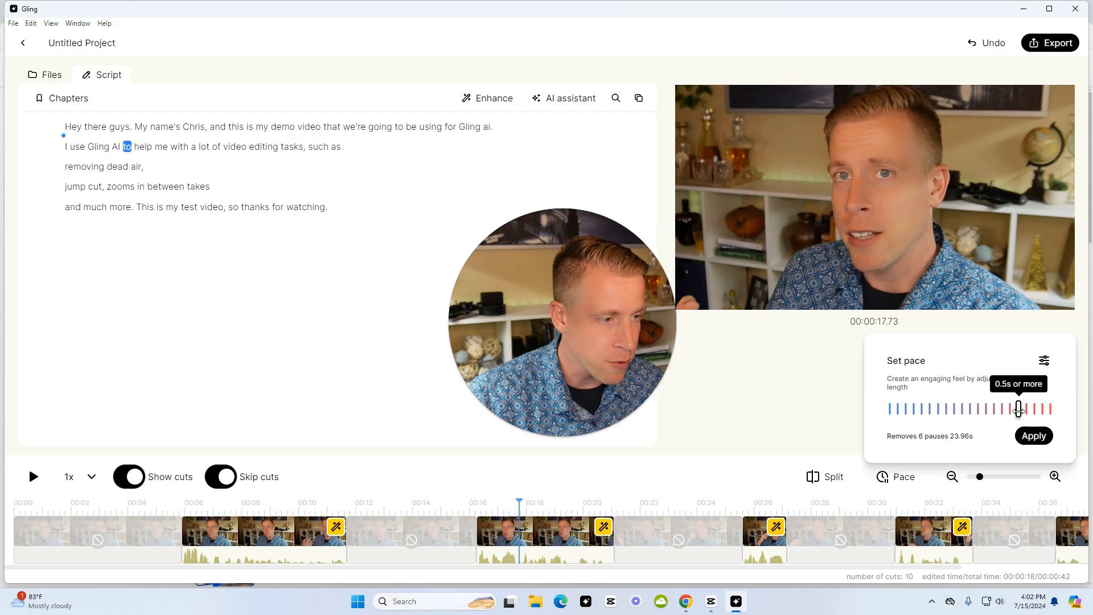
drag(1018, 408, 1036, 408)
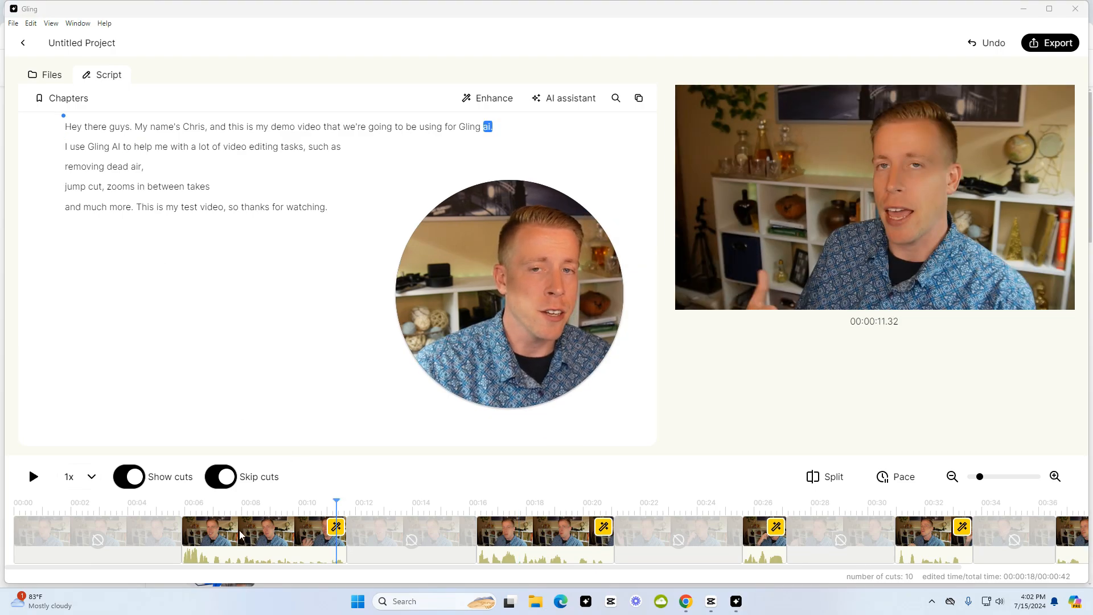
click(202, 504)
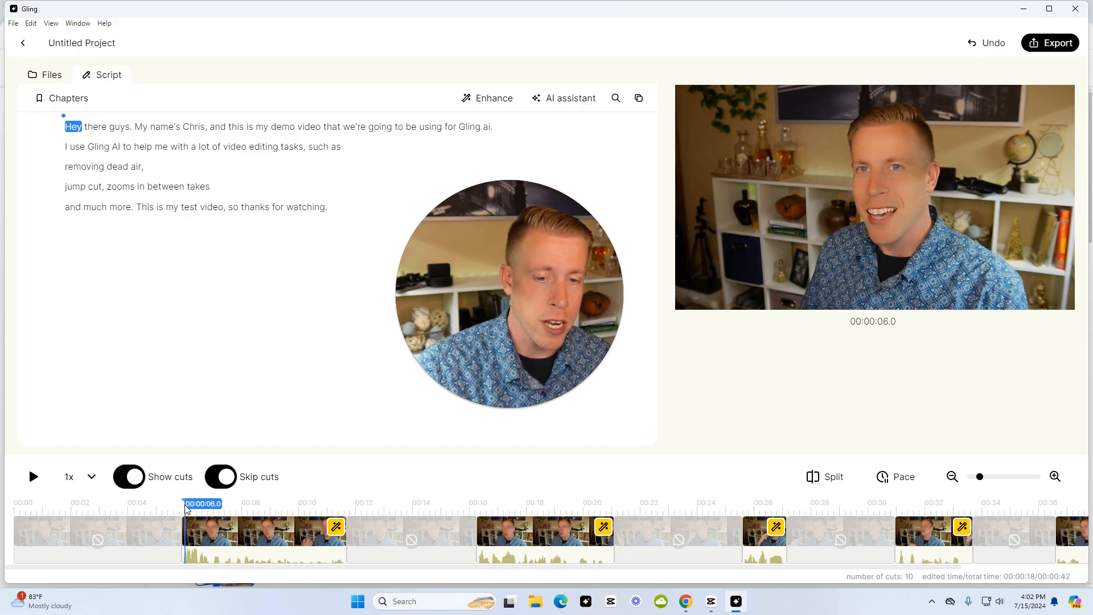
click(335, 528)
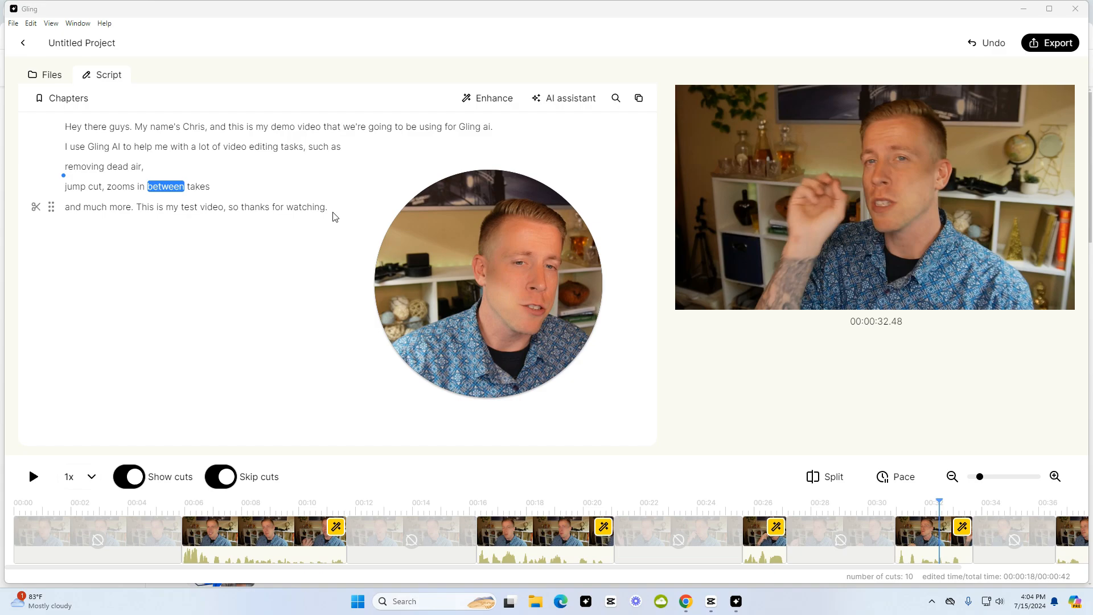
double_click(304, 207)
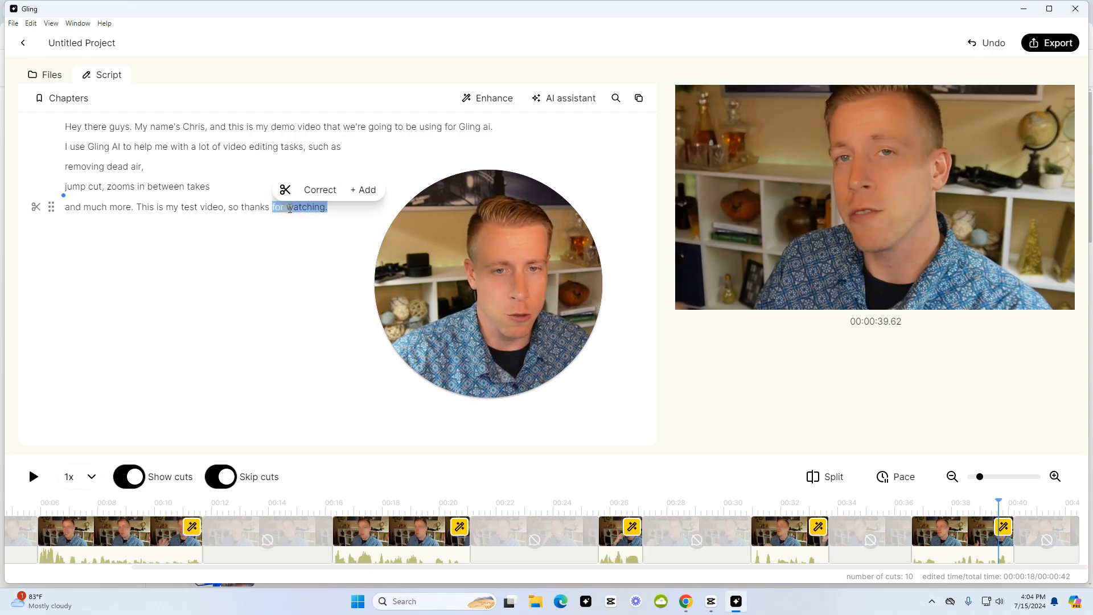
click(284, 190)
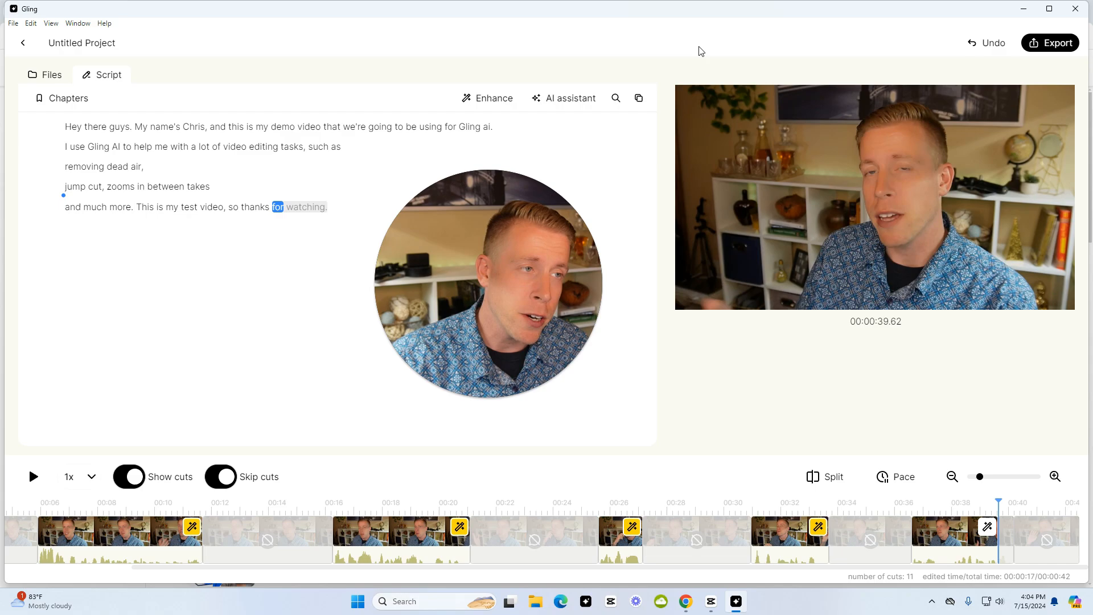
click(986, 42)
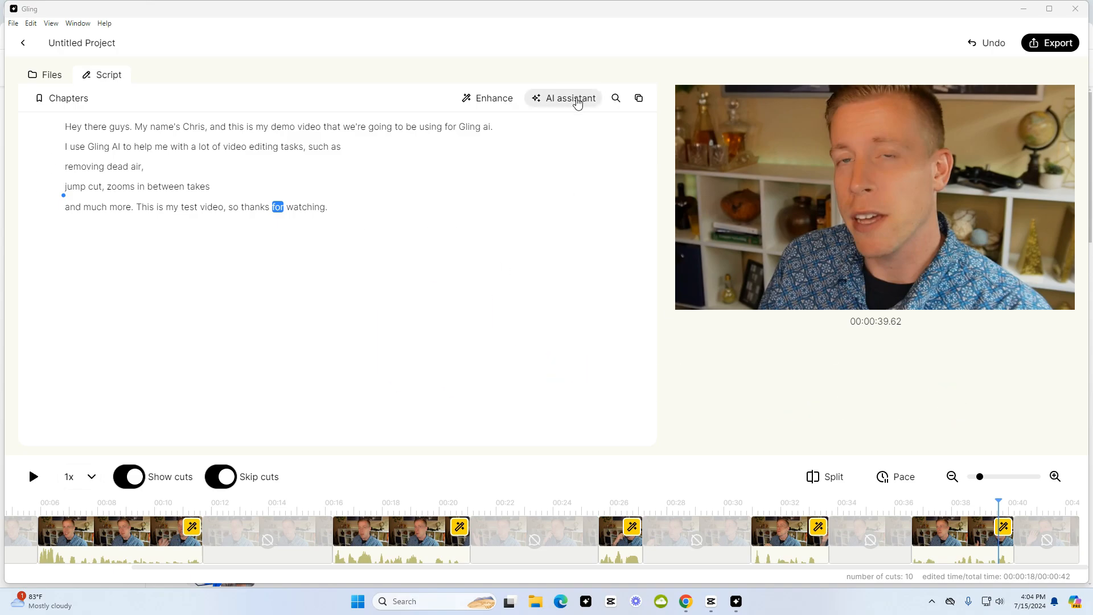
click(568, 97)
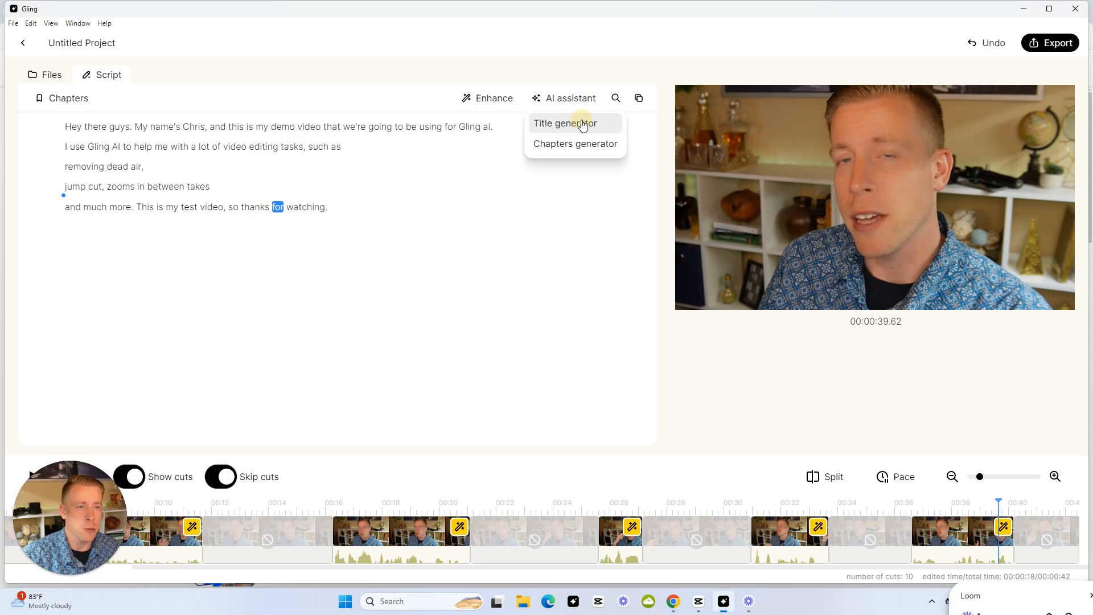
click(564, 123)
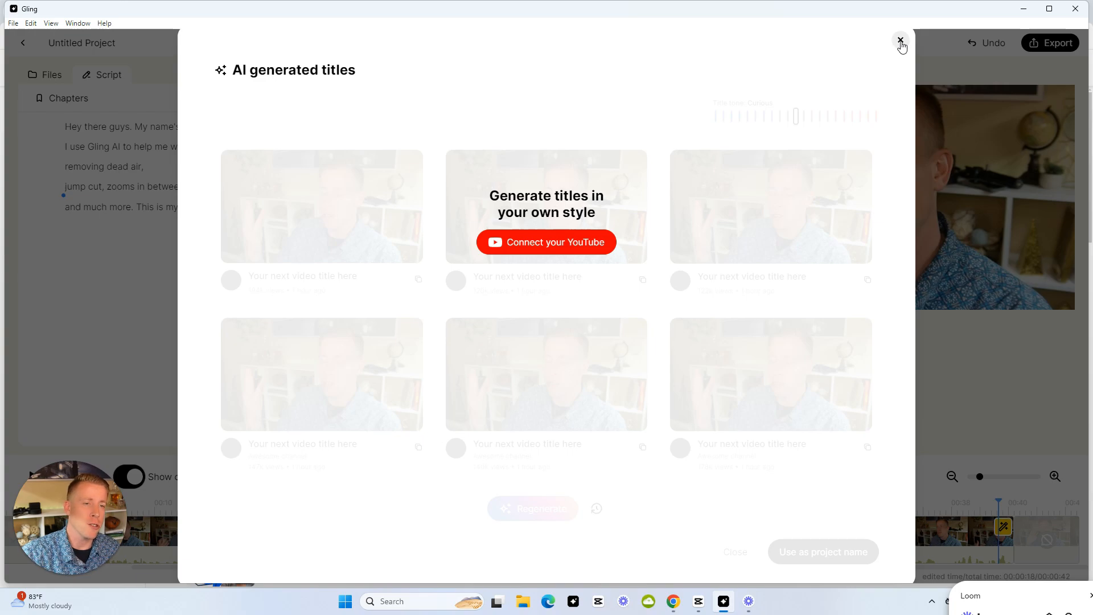
click(900, 38)
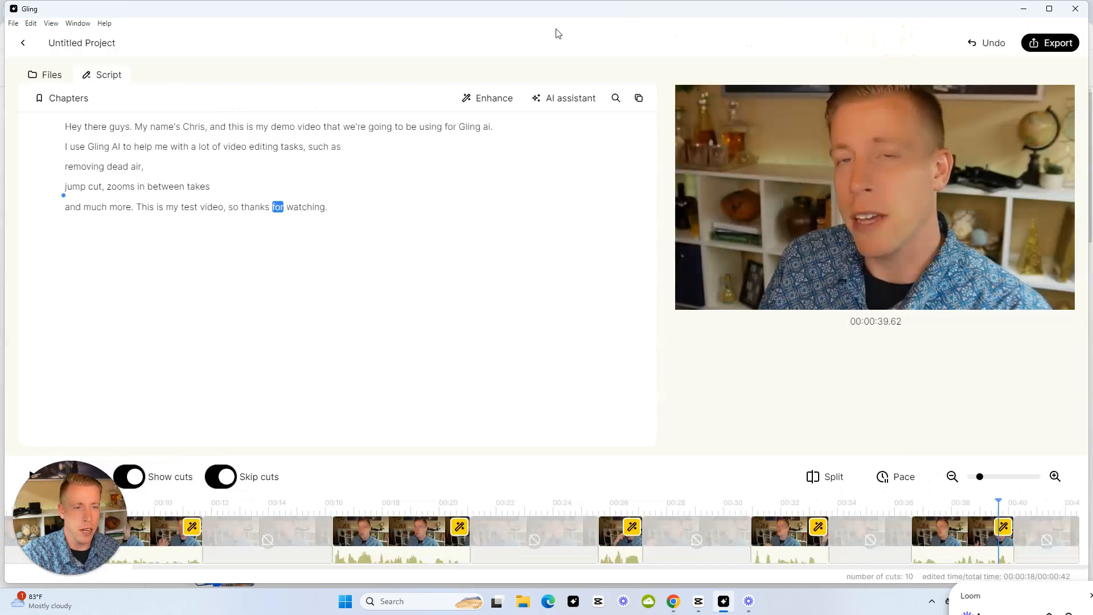
click(68, 97)
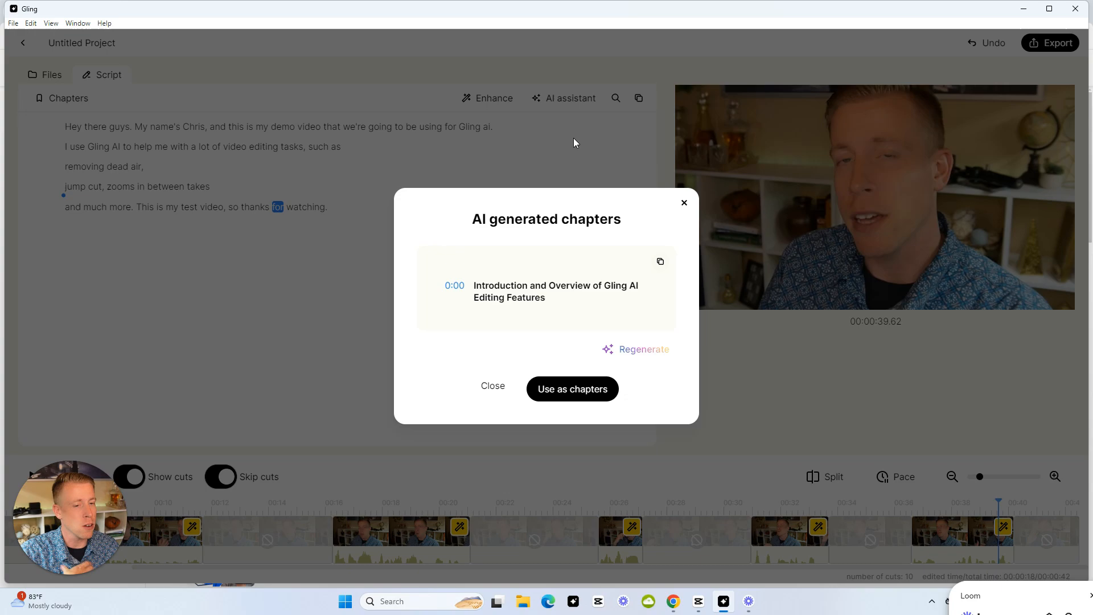
mouse_move(492, 385)
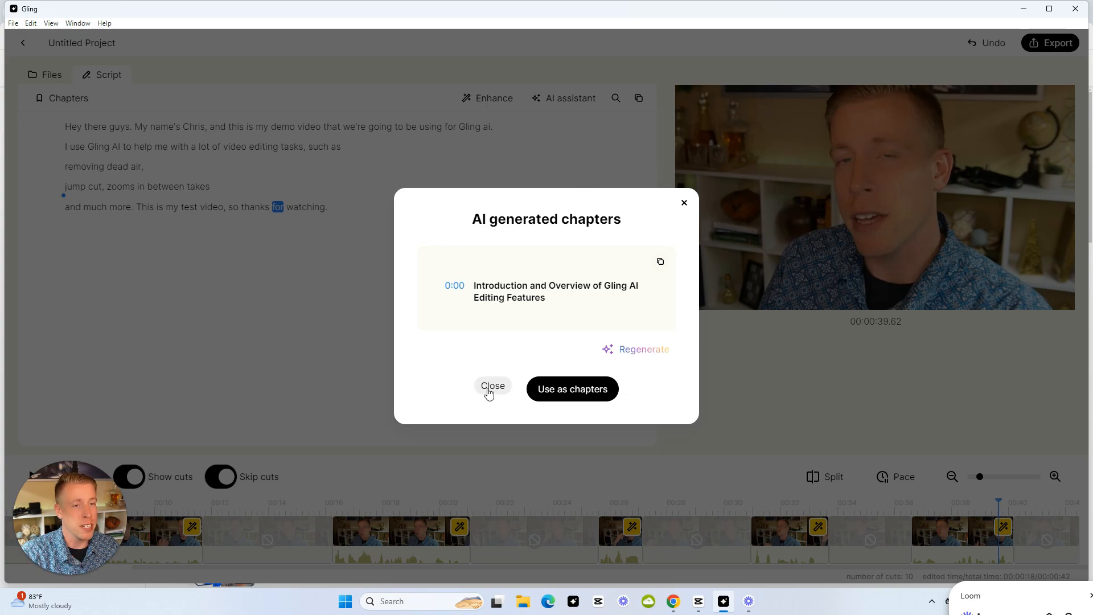
click(492, 388)
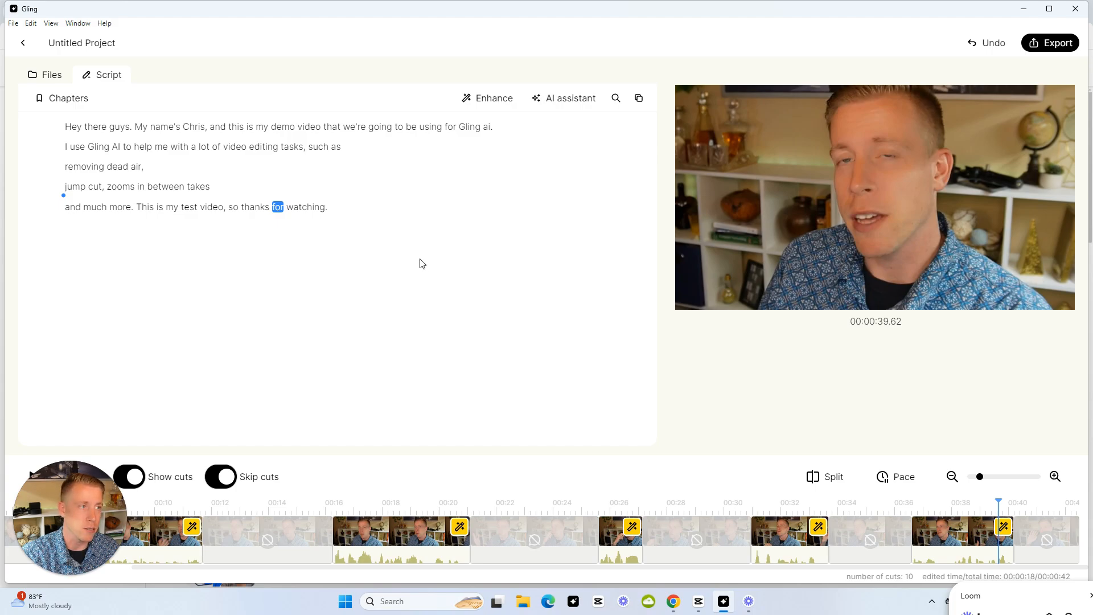
Step: Turn on Smart captions in the Enhance panel
click(487, 98)
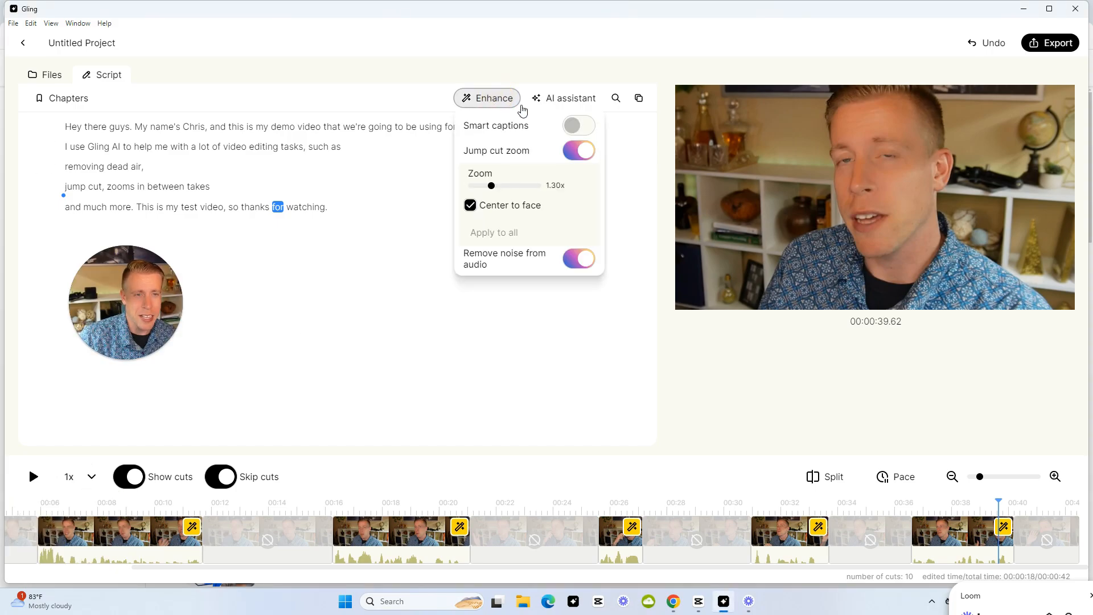
click(577, 125)
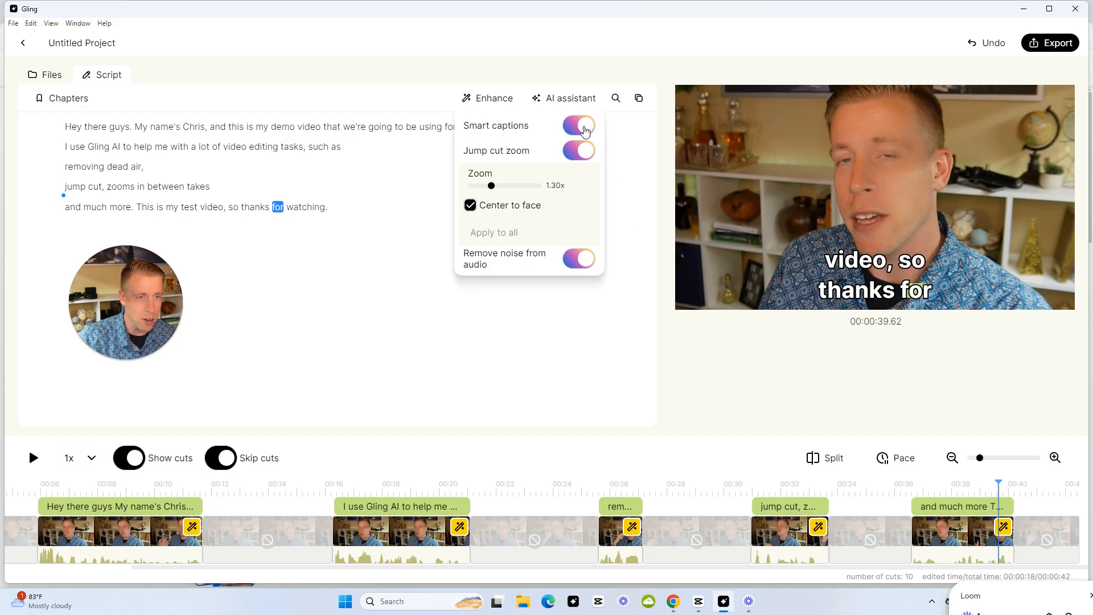
click(336, 429)
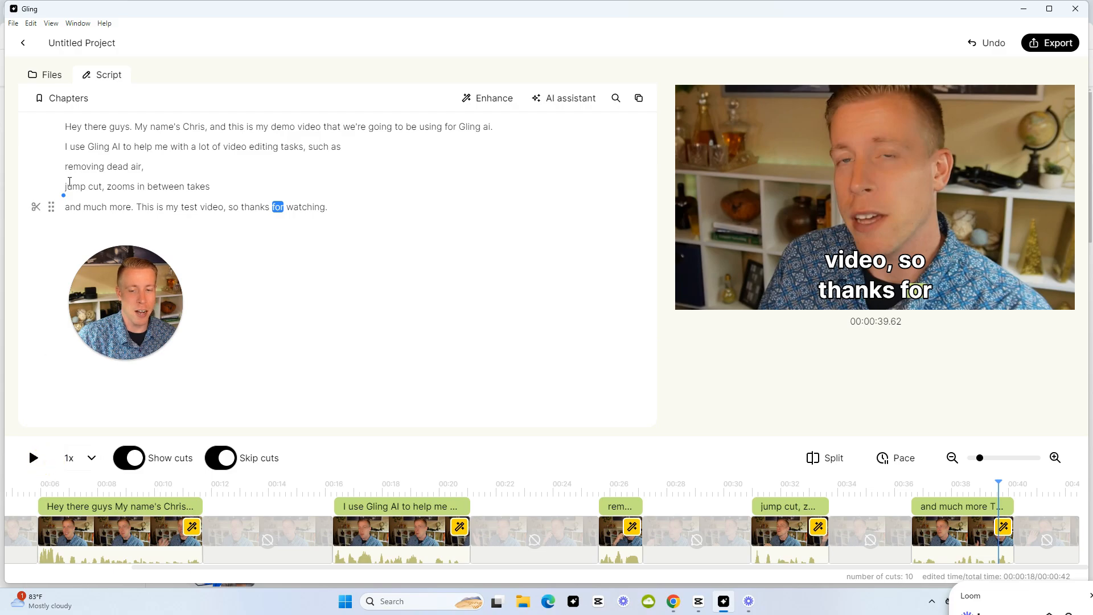
Step: Play back the captioned video and move the facecam overlay over the preview
click(32, 457)
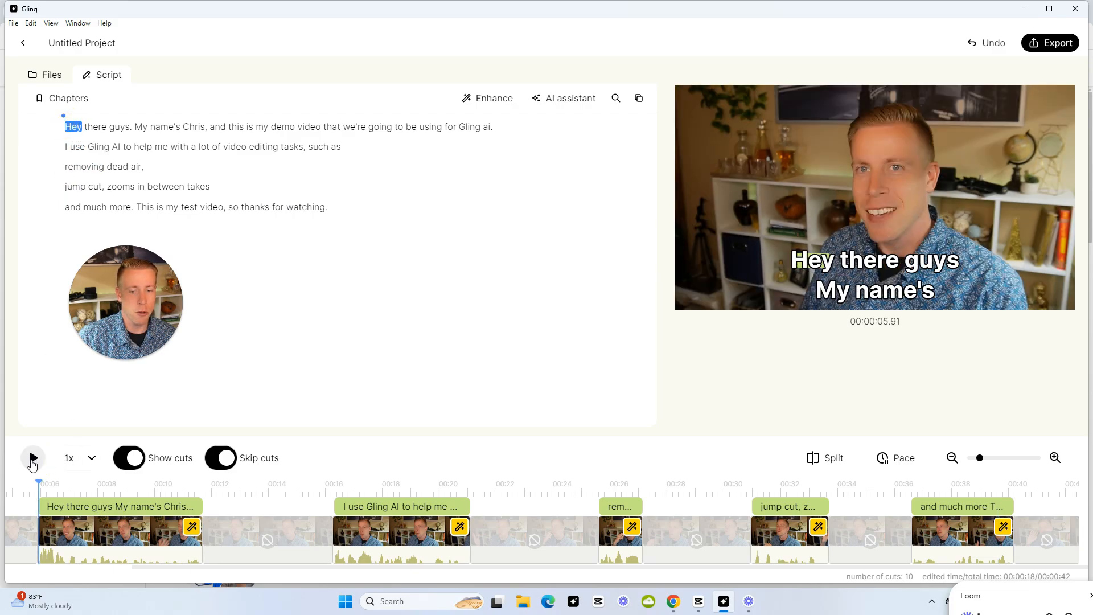
click(32, 458)
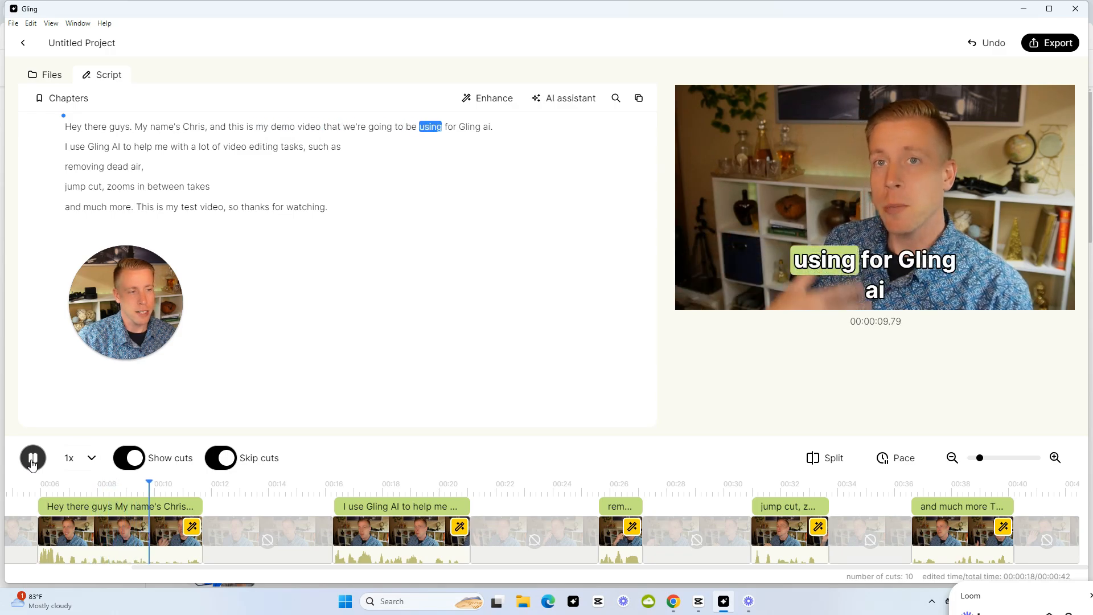
click(32, 458)
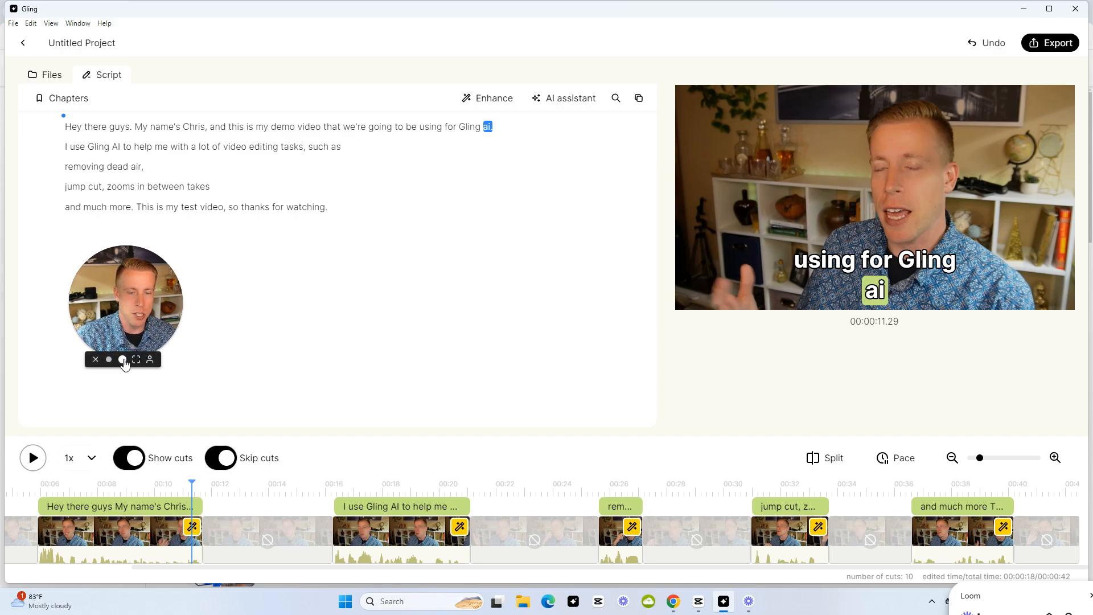
drag(125, 307, 746, 349)
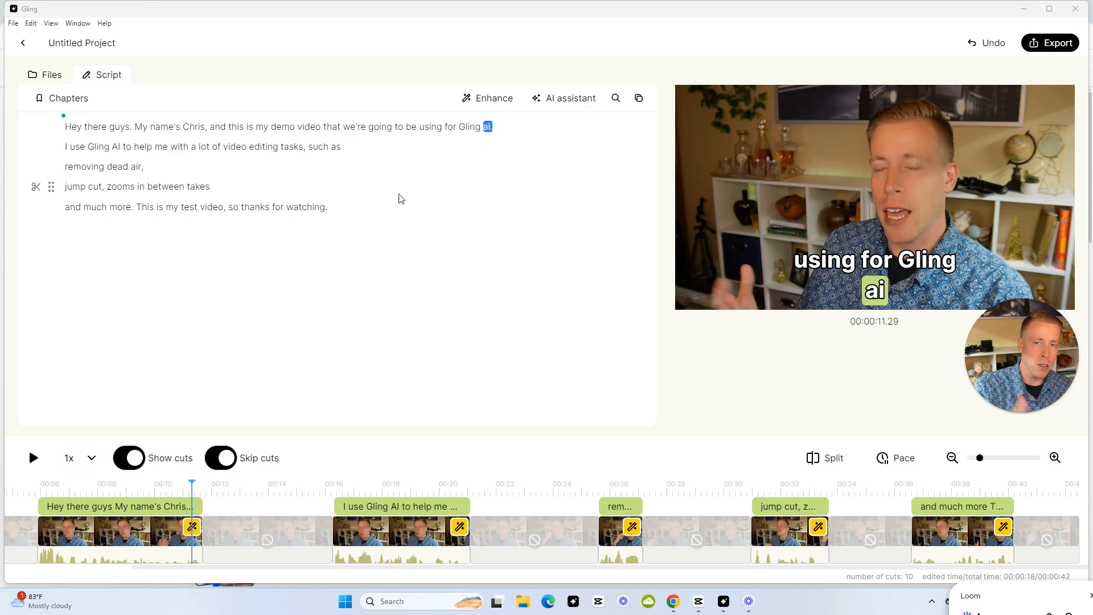
click(358, 534)
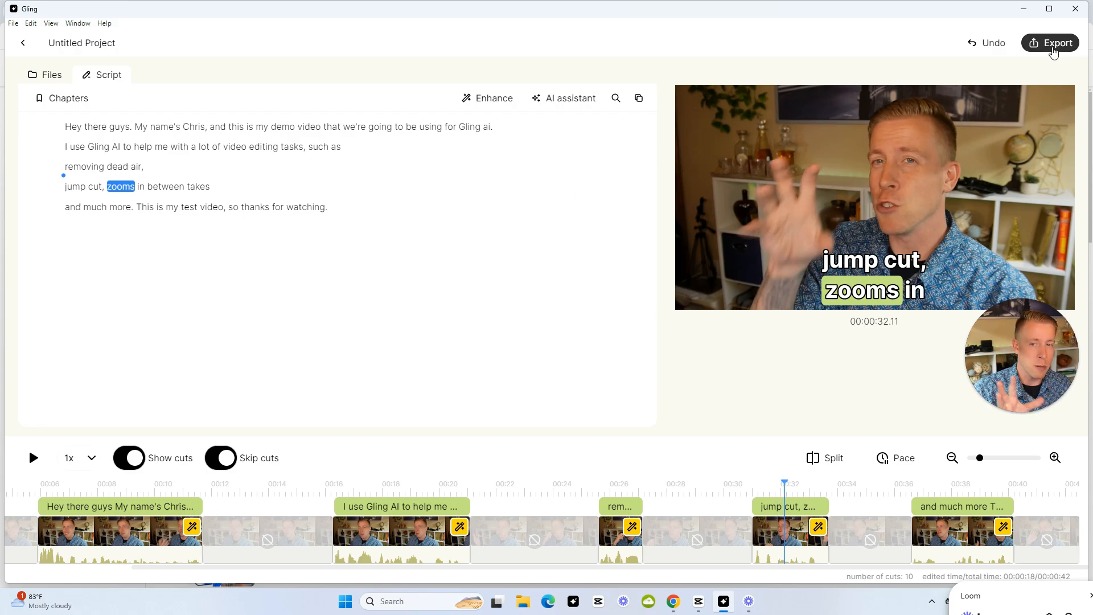
Step: Show the export formats: video, audio, subtitles, and Premiere, FCP and Resolve projects
click(1055, 43)
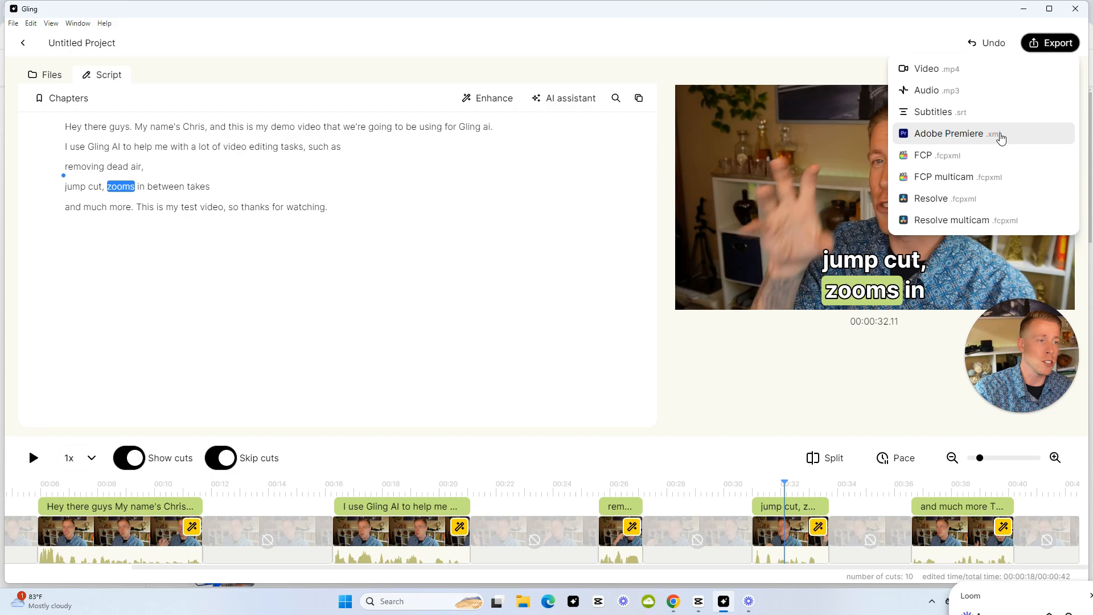
mouse_move(980, 198)
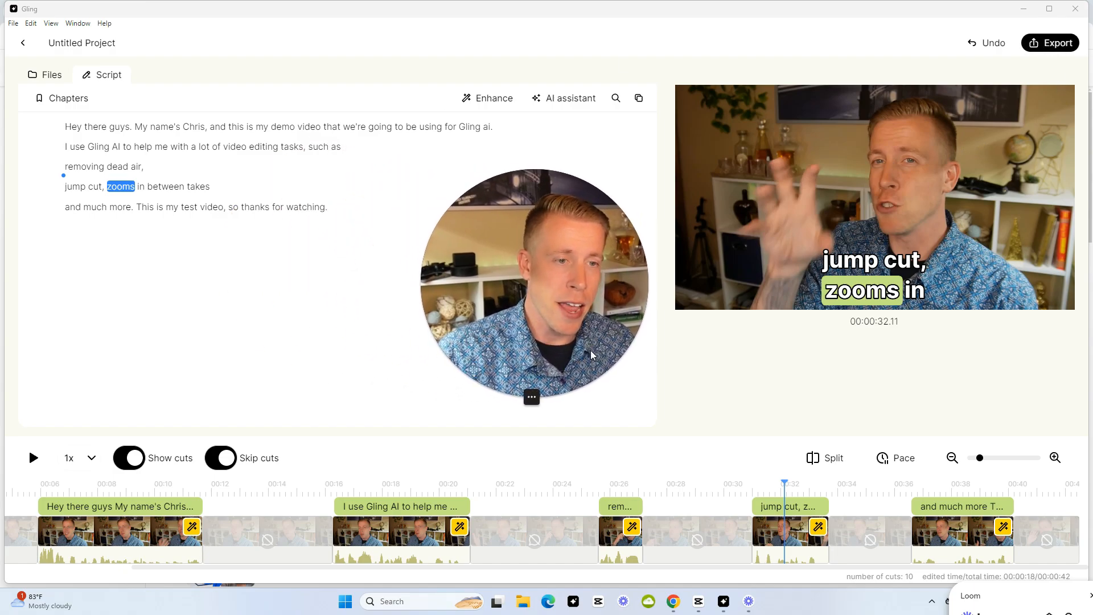
Step: Dismiss the export list to return to the captioned edit at about 32 seconds
drag(531, 285, 662, 325)
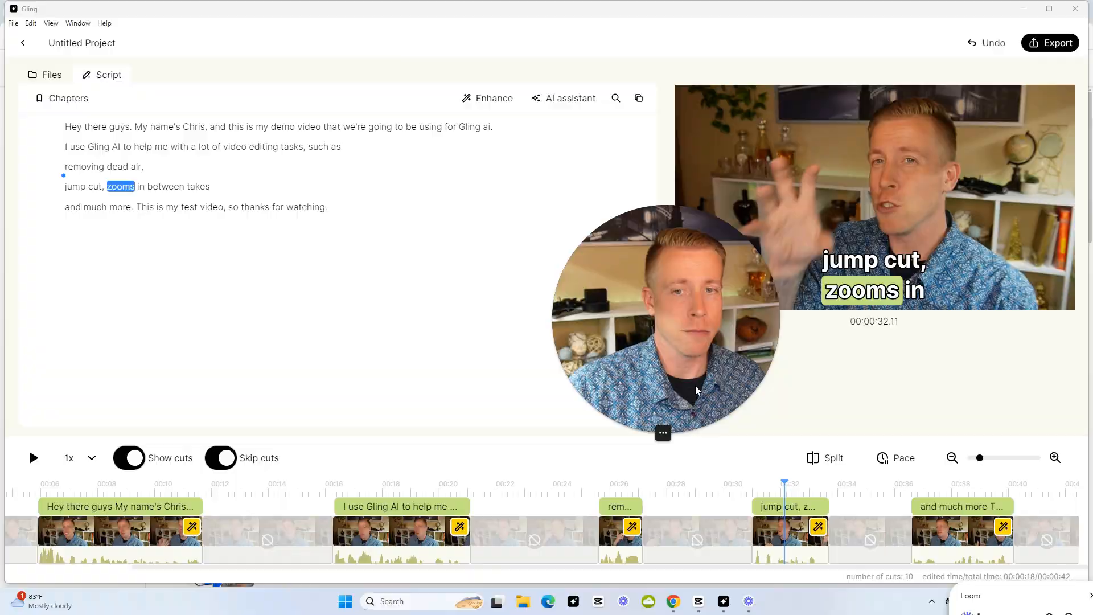